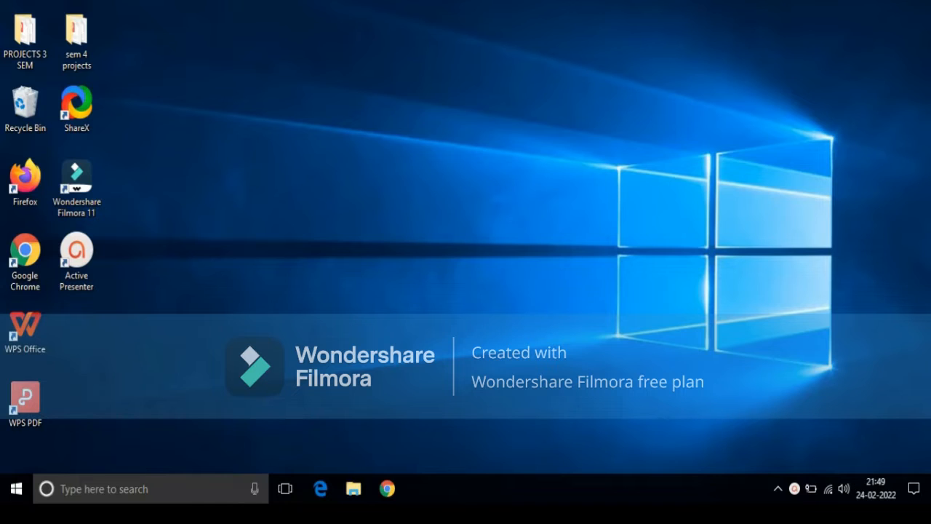
pyautogui.moveTo(500, 333)
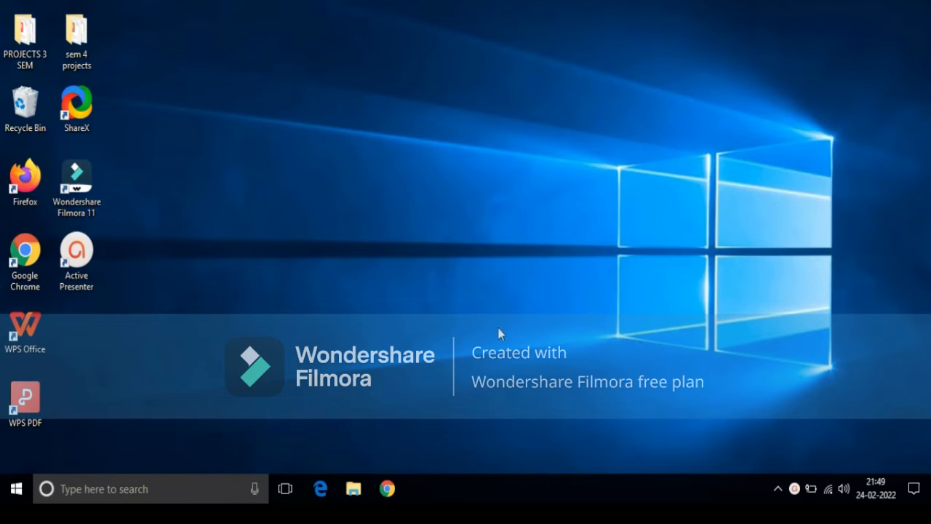
pyautogui.moveTo(387, 489)
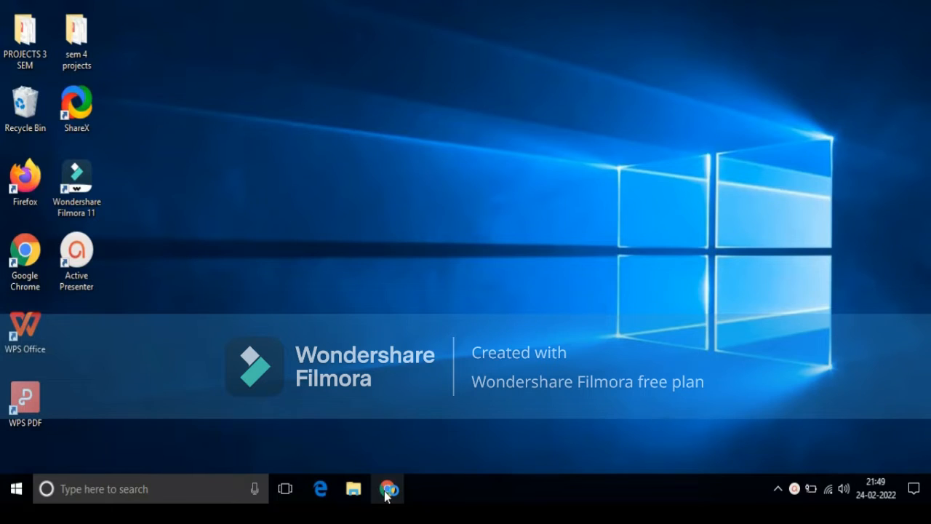
# Step: Launch Chrome and search Google for 'oracle java download'
pyautogui.click(387, 489)
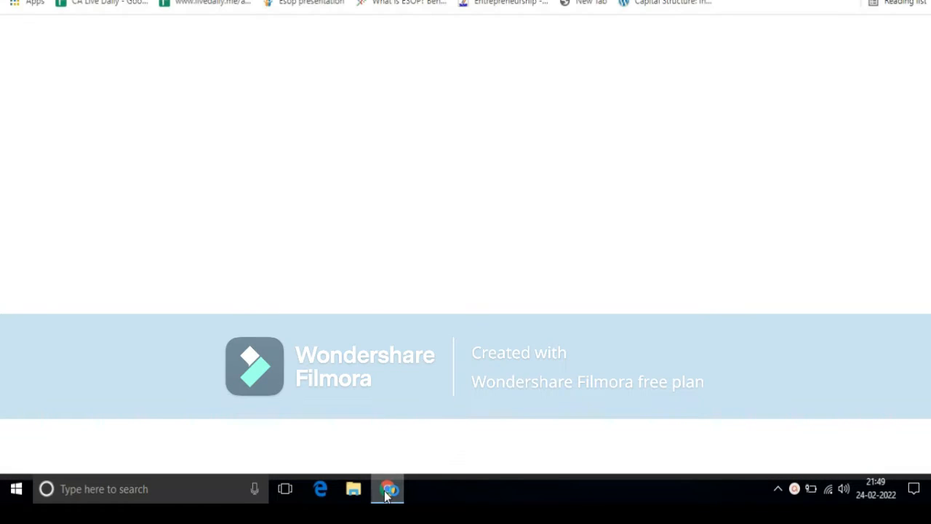
pyautogui.moveTo(209, 20)
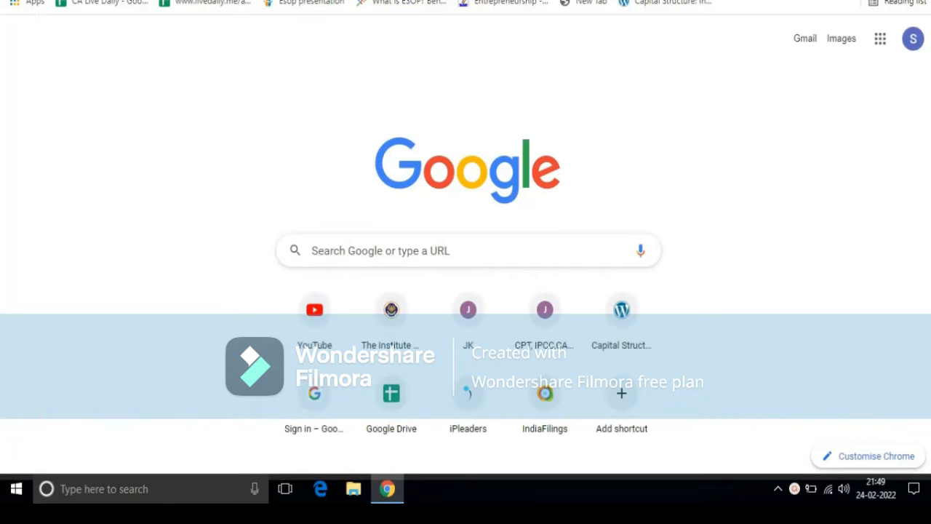
pyautogui.write('oracle java download')
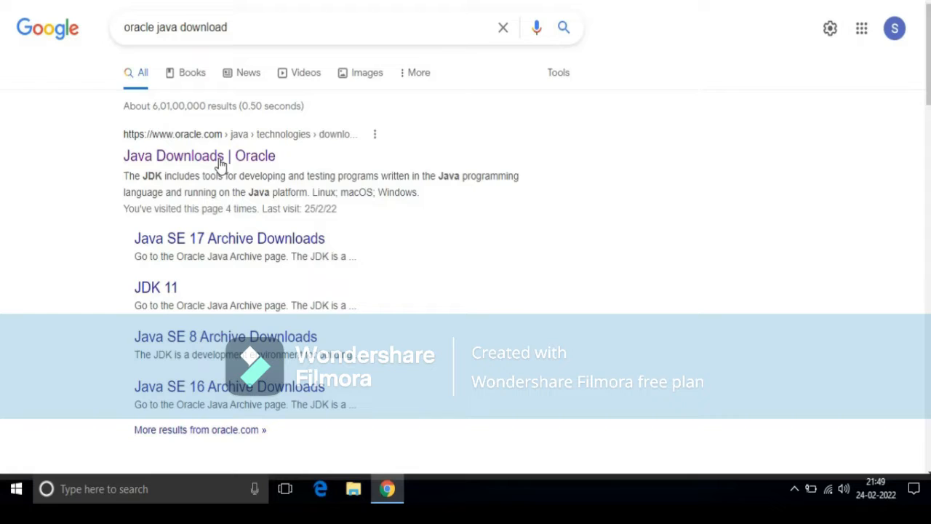
# Step: From Oracle's Java Downloads page, start downloading the JDK 17 Windows x64 .exe installer
pyautogui.click(198, 155)
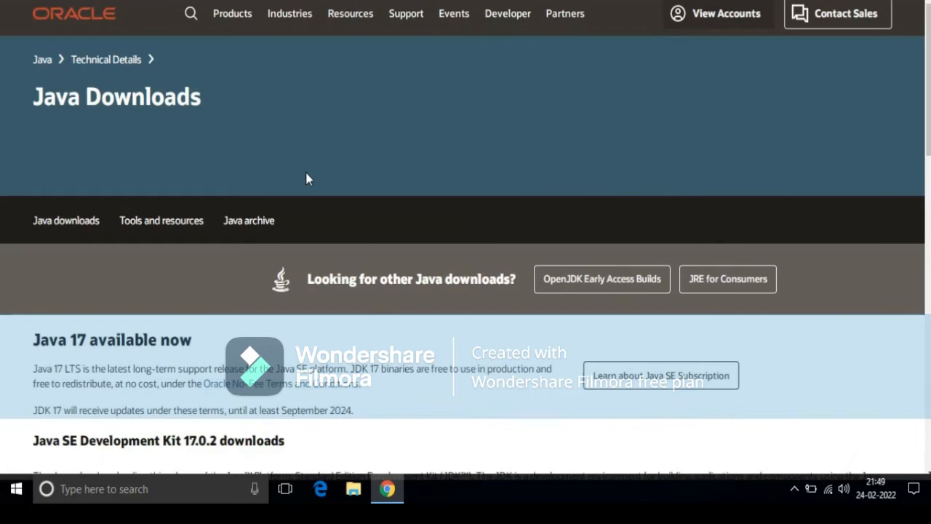
pyautogui.scroll(-3)
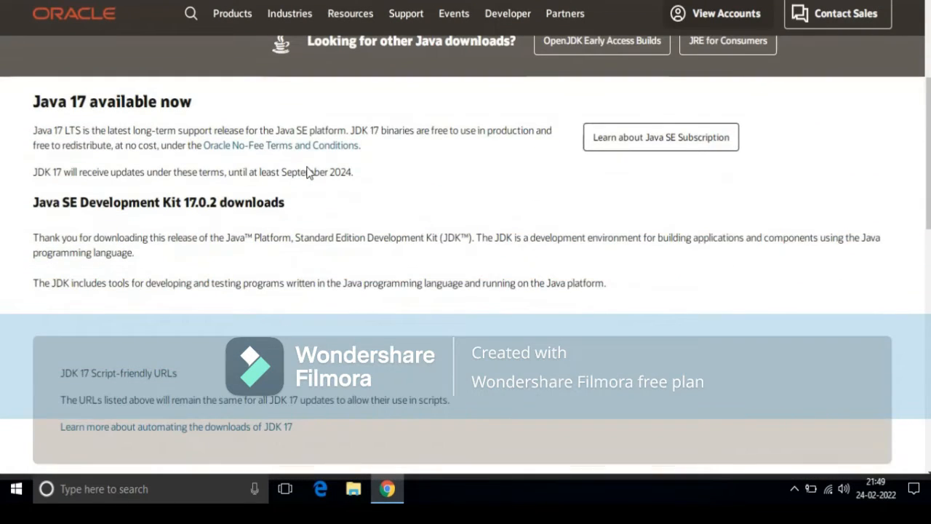
pyautogui.scroll(3)
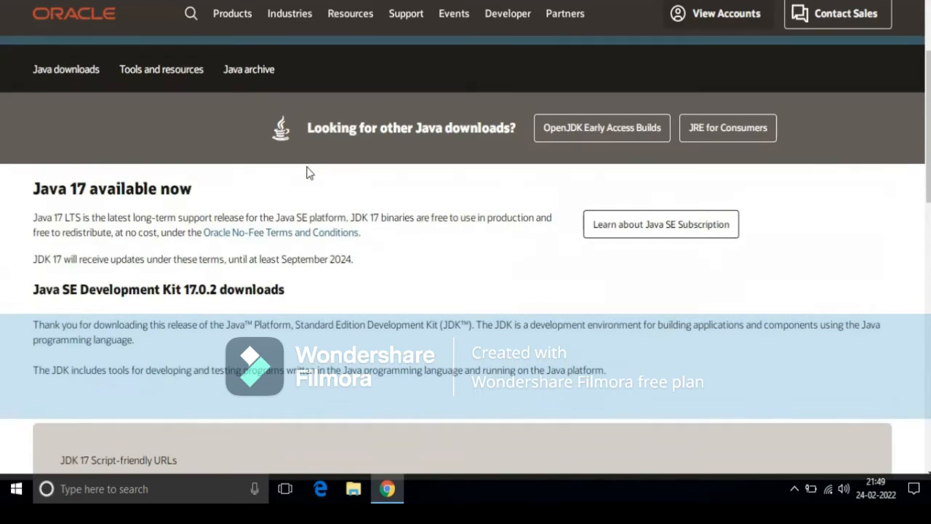
pyautogui.scroll(-3)
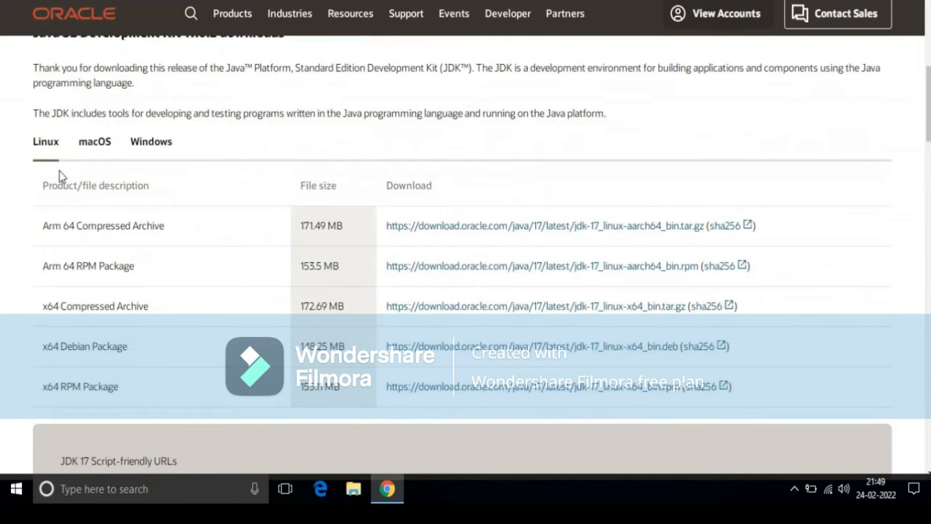
pyautogui.moveTo(151, 142)
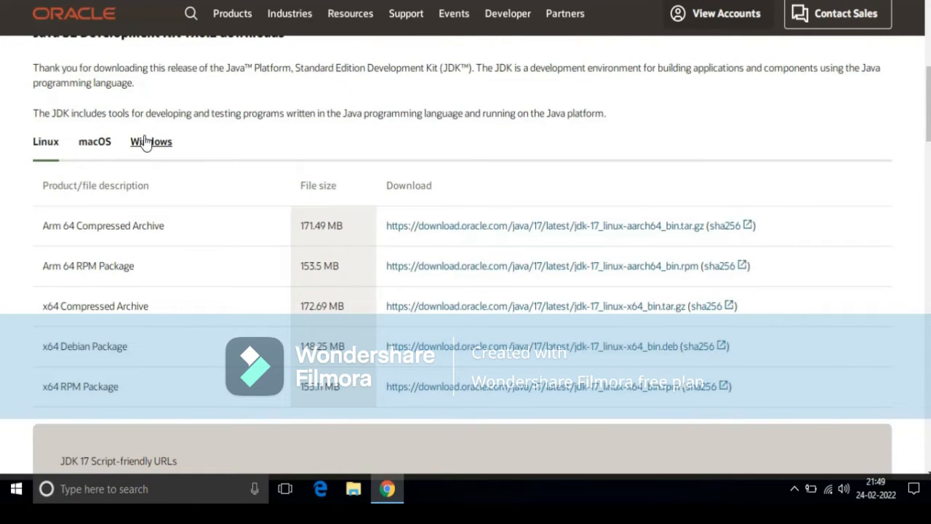
pyautogui.moveTo(94, 141)
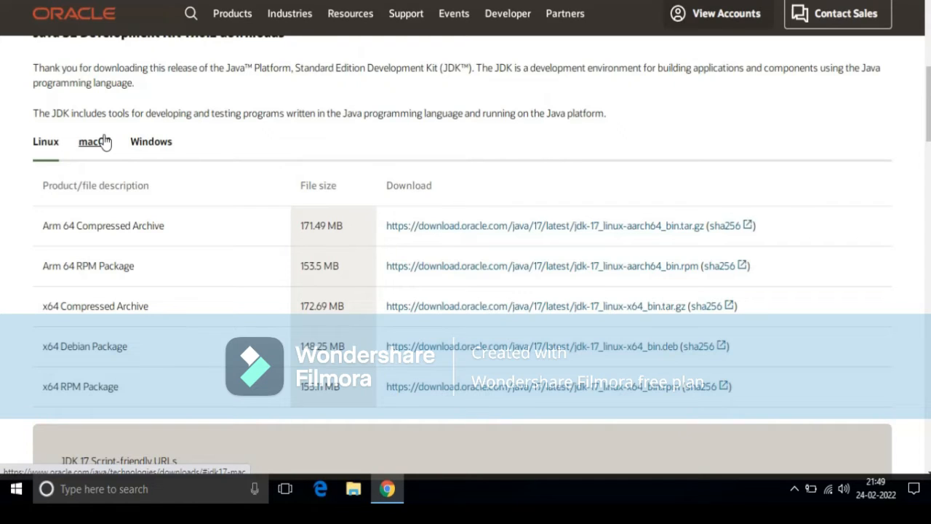
pyautogui.moveTo(113, 157)
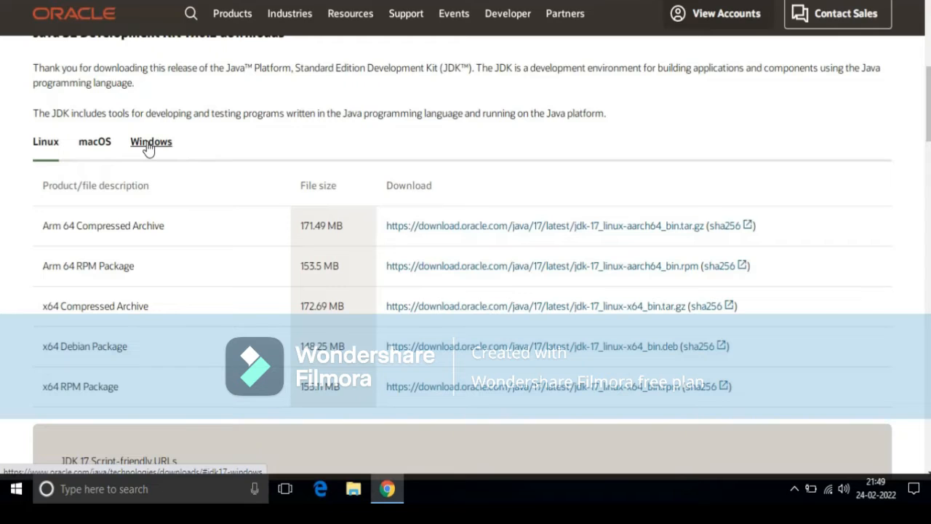
pyautogui.click(152, 141)
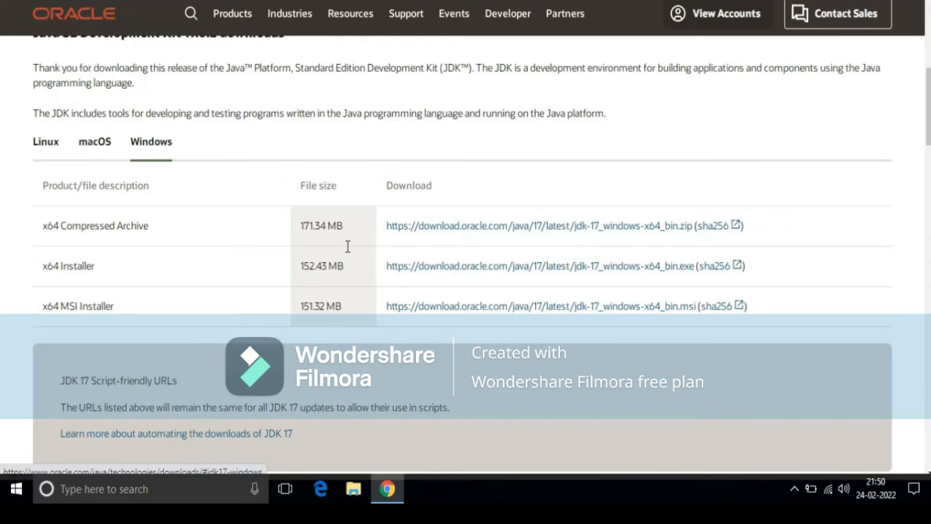
pyautogui.moveTo(437, 279)
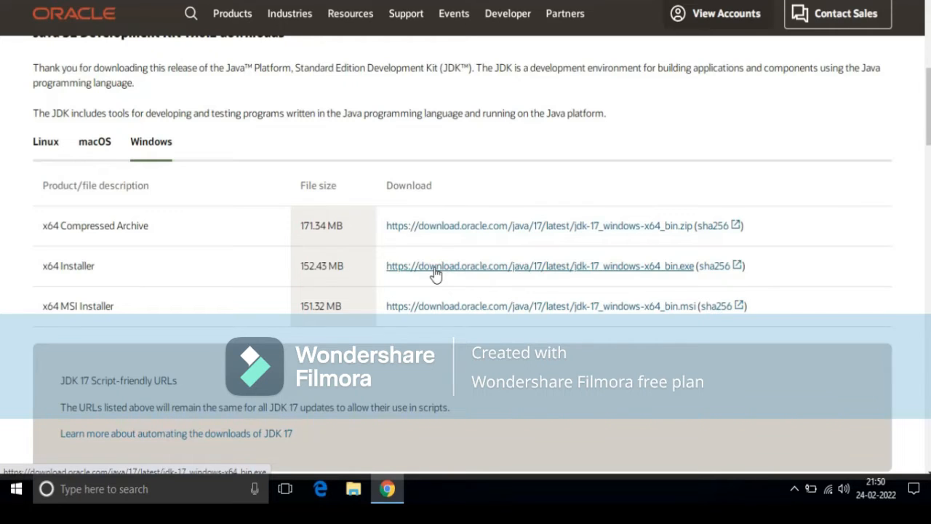
pyautogui.click(540, 265)
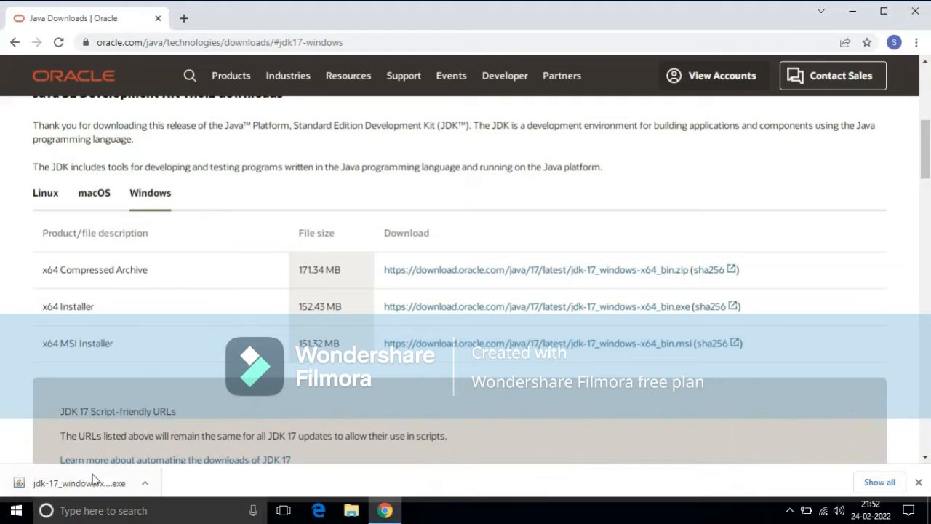
pyautogui.moveTo(139, 483)
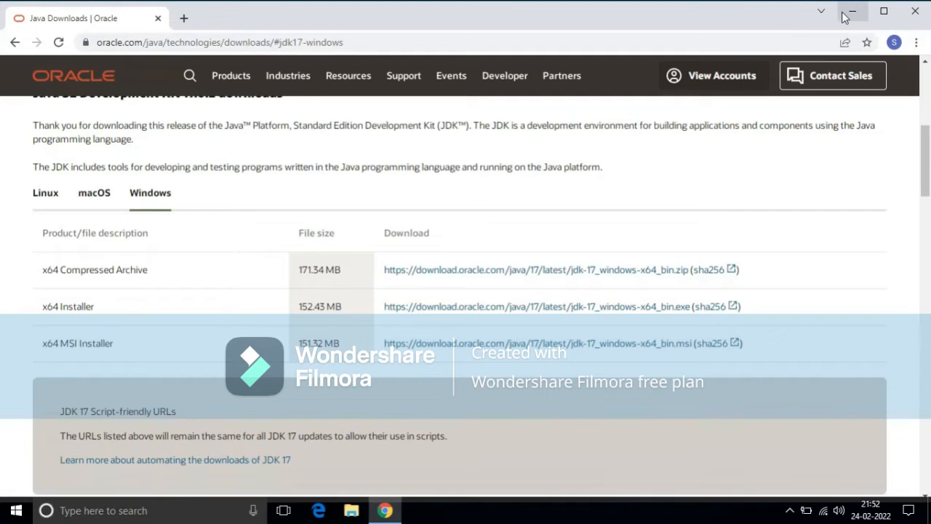
# Step: Run the JDK 17.0.2 setup with the default install folder and close it when finished
pyautogui.click(853, 12)
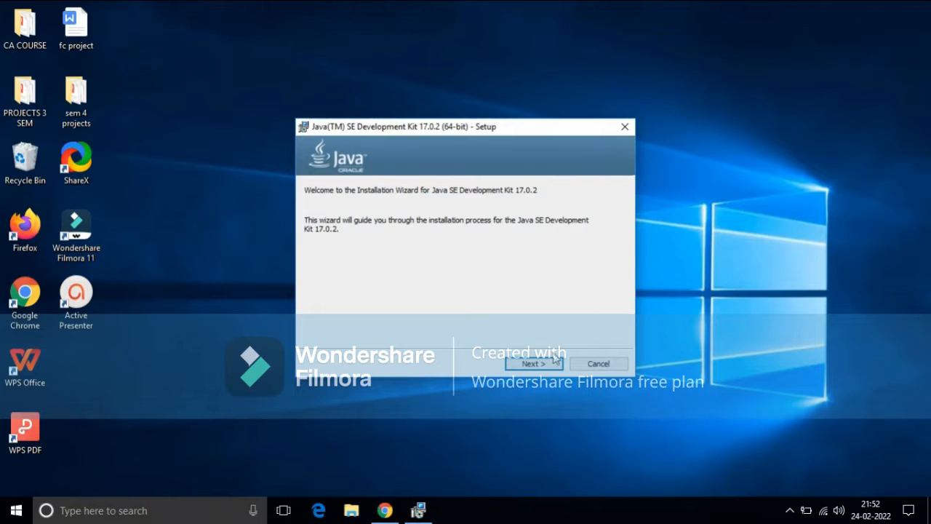
pyautogui.click(533, 364)
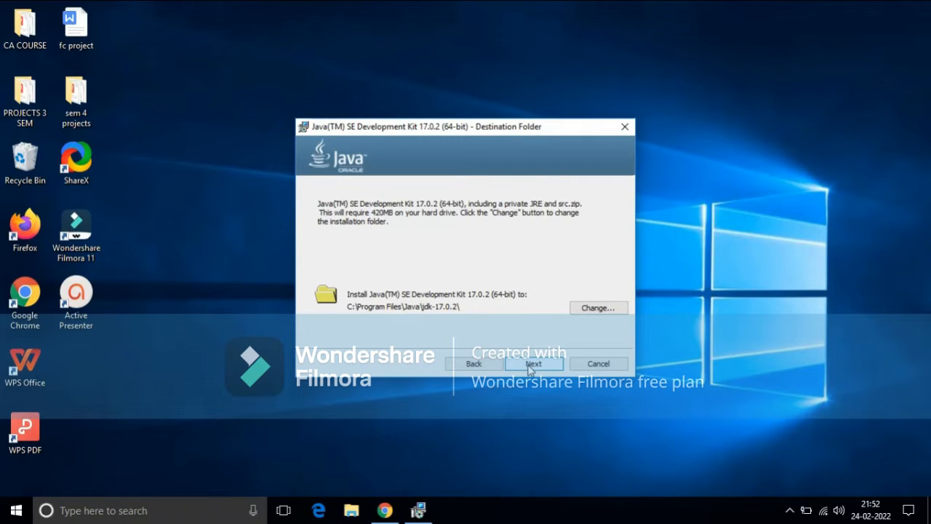
pyautogui.click(533, 364)
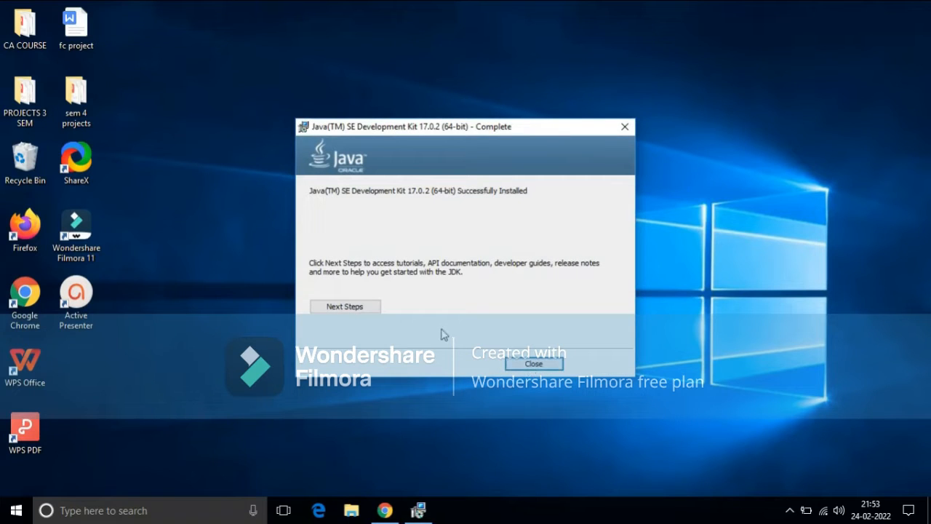
pyautogui.moveTo(532, 364)
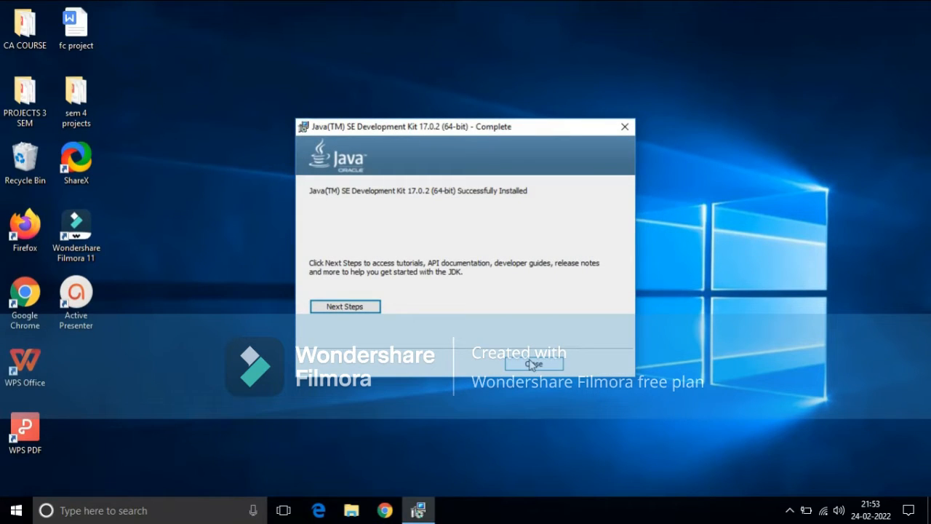
pyautogui.click(533, 363)
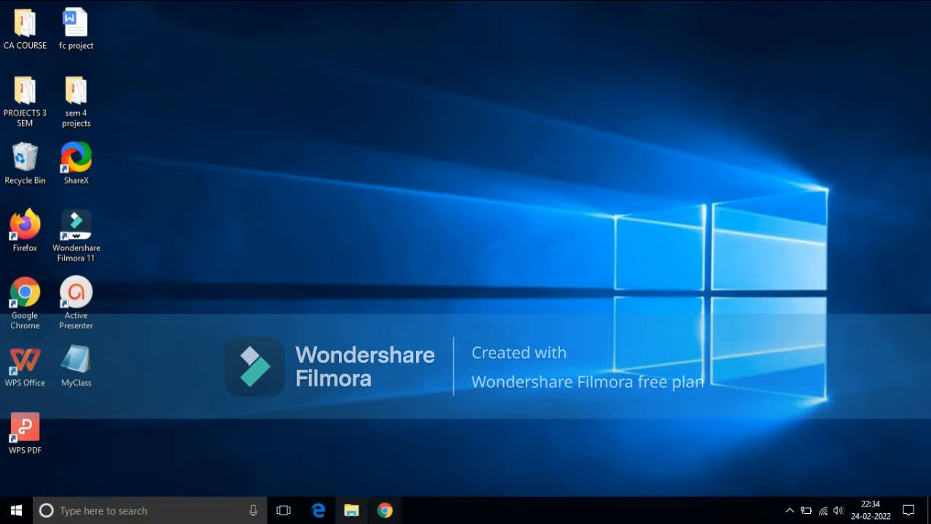
pyautogui.moveTo(372, 509)
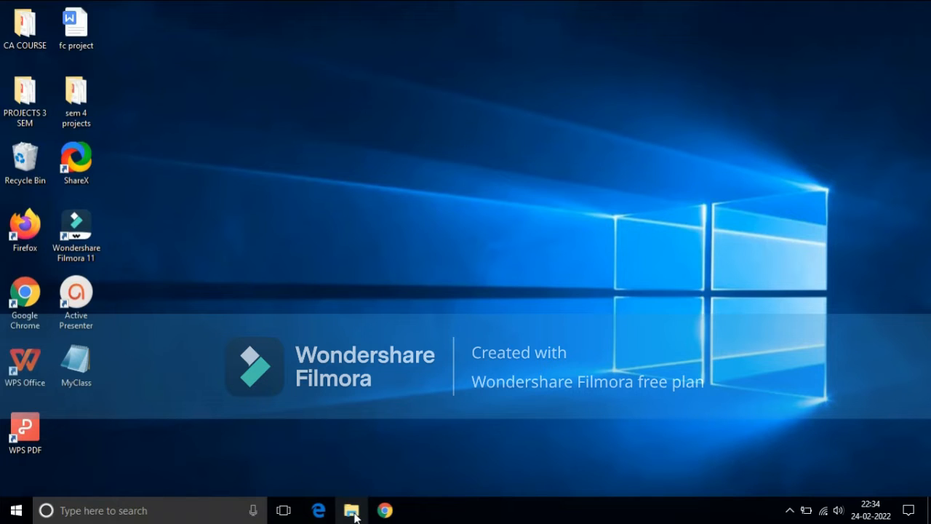
pyautogui.moveTo(351, 510)
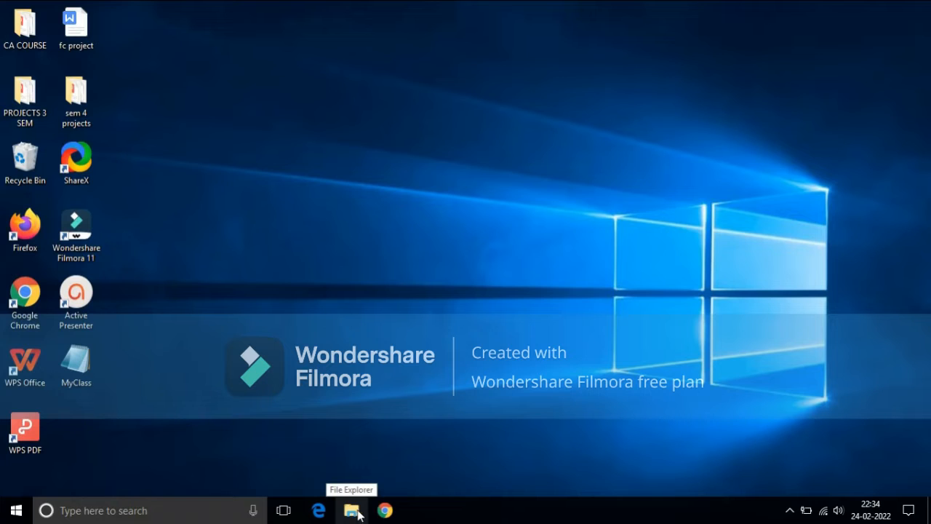
pyautogui.moveTo(364, 516)
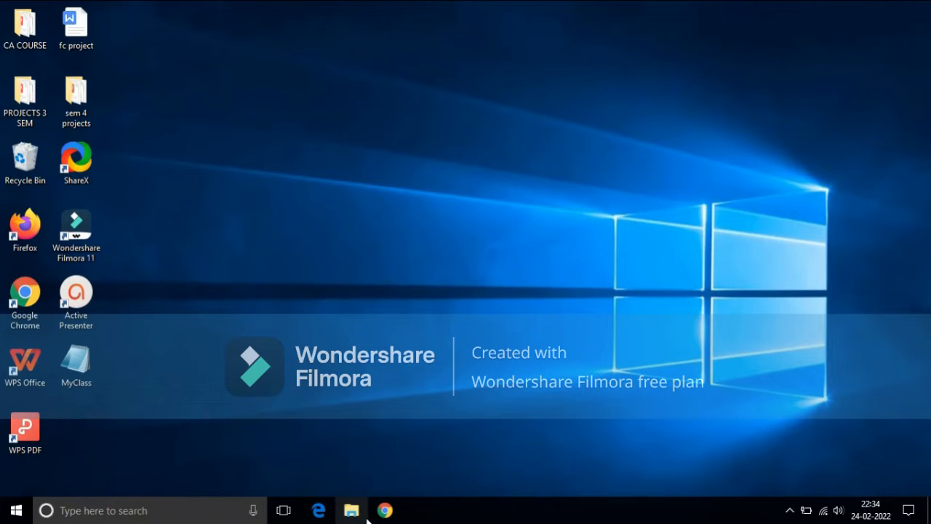
# Step: Launch File Explorer from the taskbar, showing Quick access
pyautogui.click(353, 509)
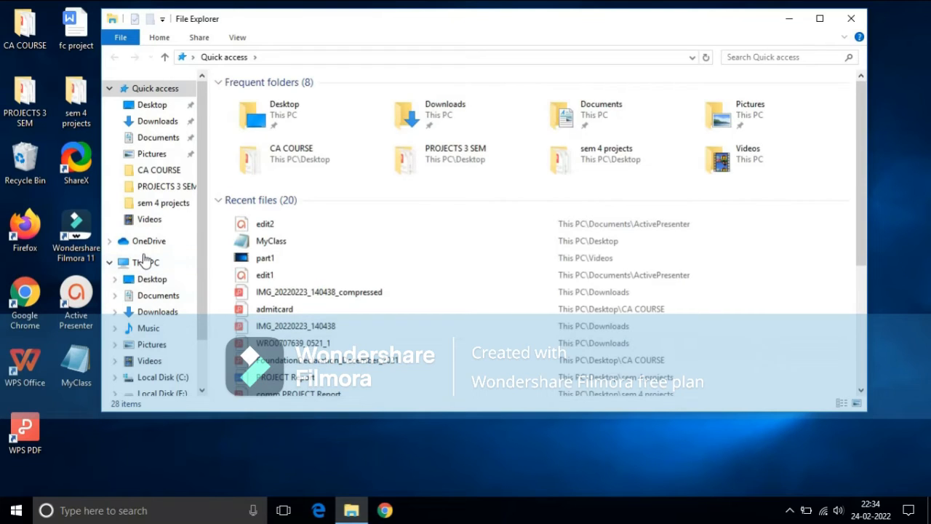
# Step: Navigate to C:\Program Files\Java\jdk-17.0.2 in File Explorer
pyautogui.click(146, 262)
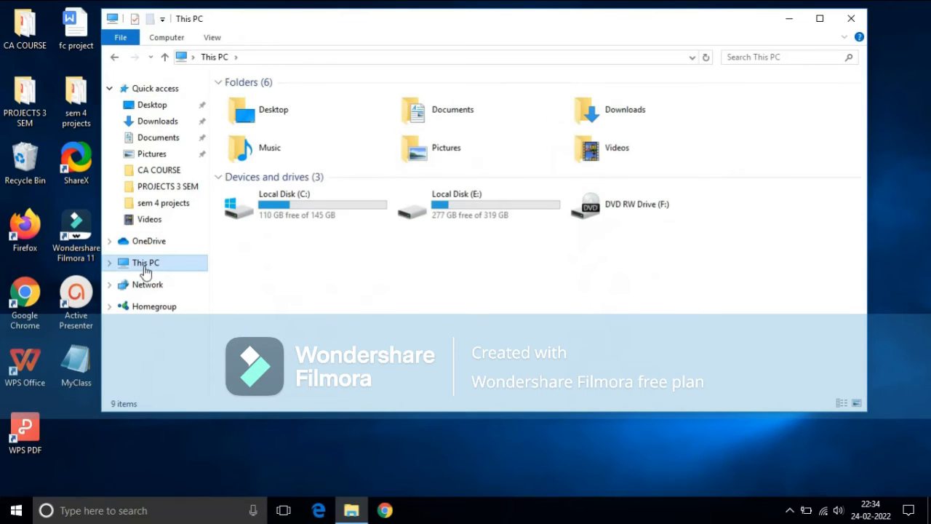
pyautogui.doubleClick(303, 204)
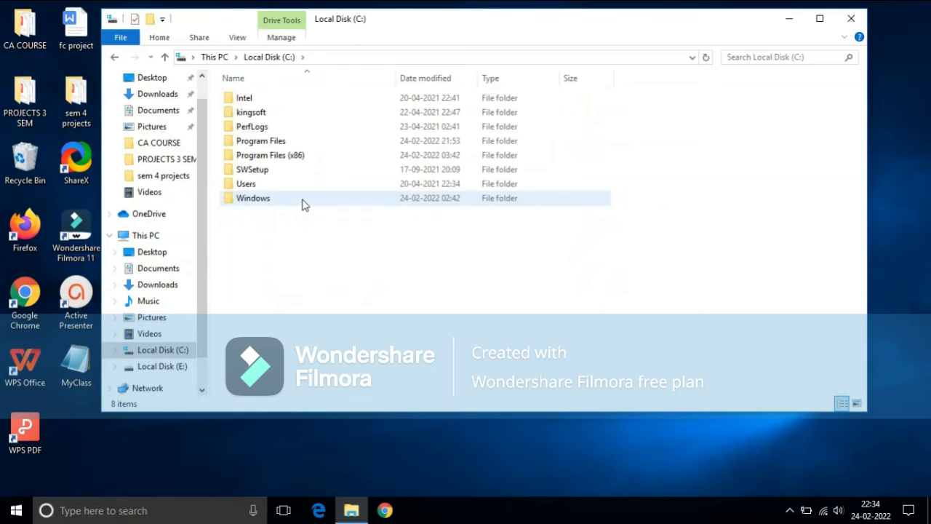
pyautogui.doubleClick(260, 139)
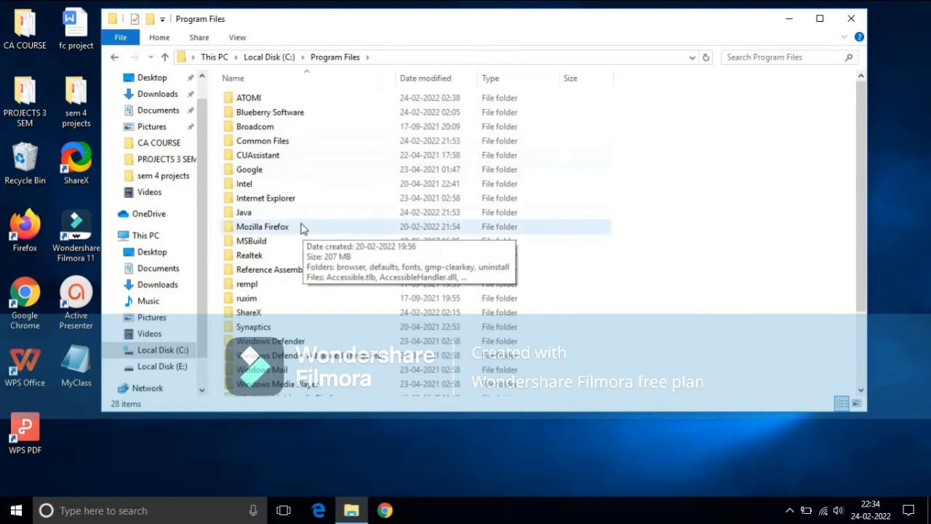
pyautogui.doubleClick(245, 213)
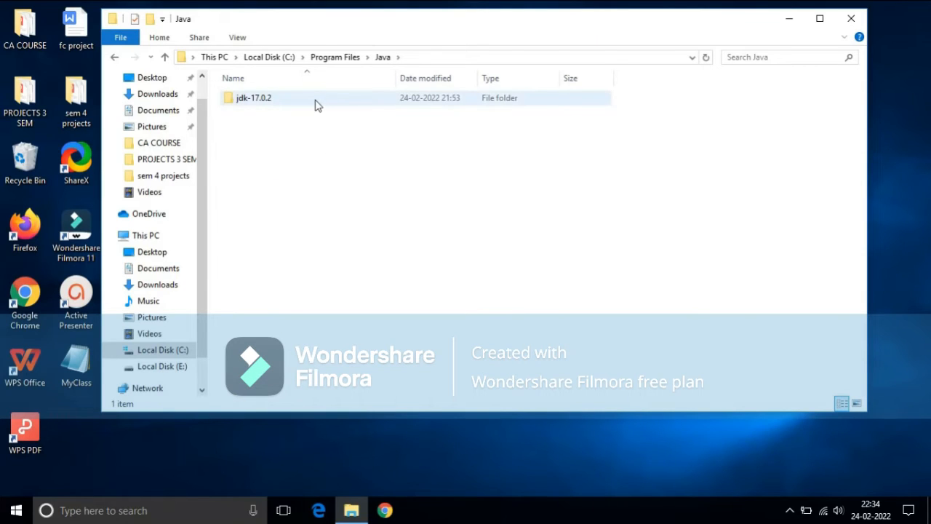
pyautogui.doubleClick(254, 98)
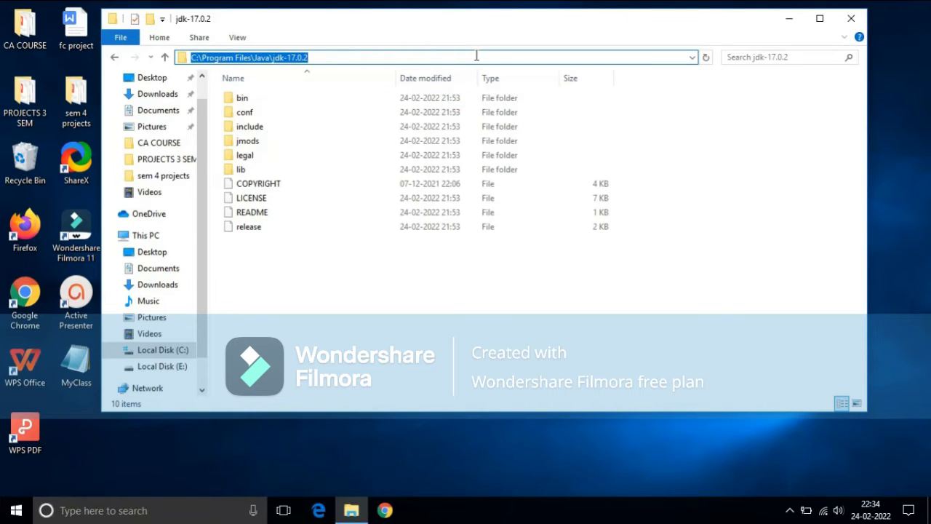
pyautogui.moveTo(410, 78)
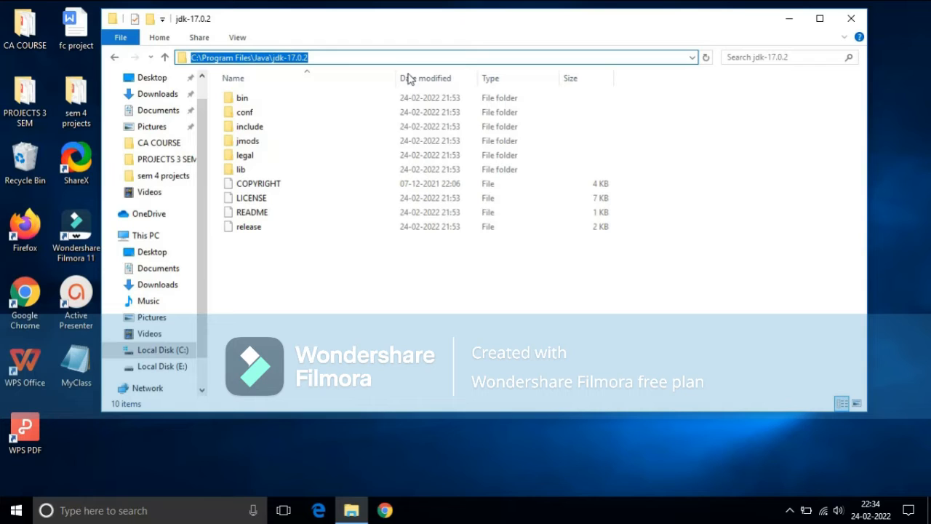
pyautogui.moveTo(861, 23)
pyautogui.write('e')
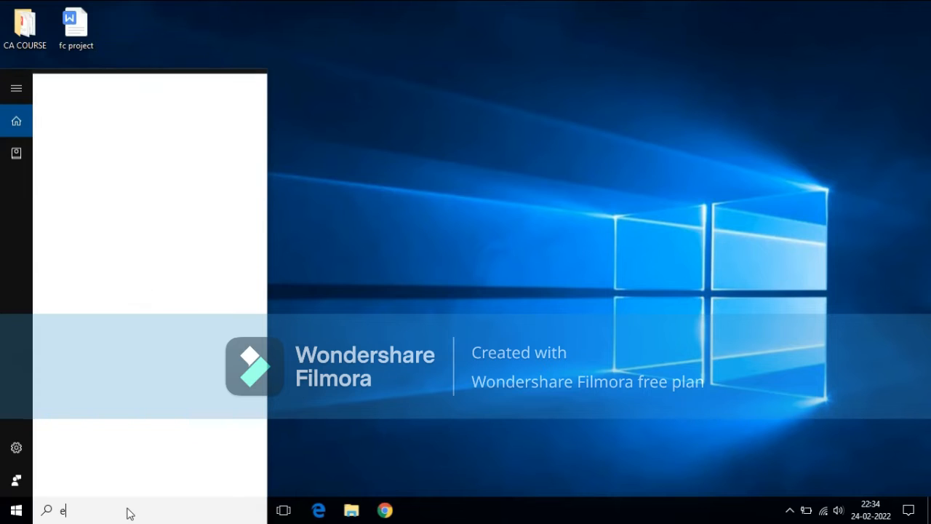
# Step: Search Start for 'env' and bring up the system environment variables settings
pyautogui.write('nv')
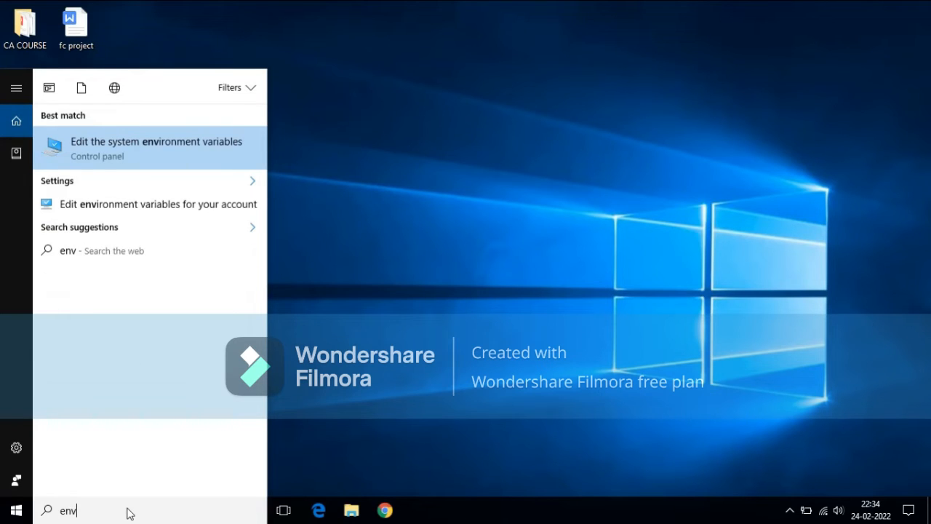
pyautogui.moveTo(175, 164)
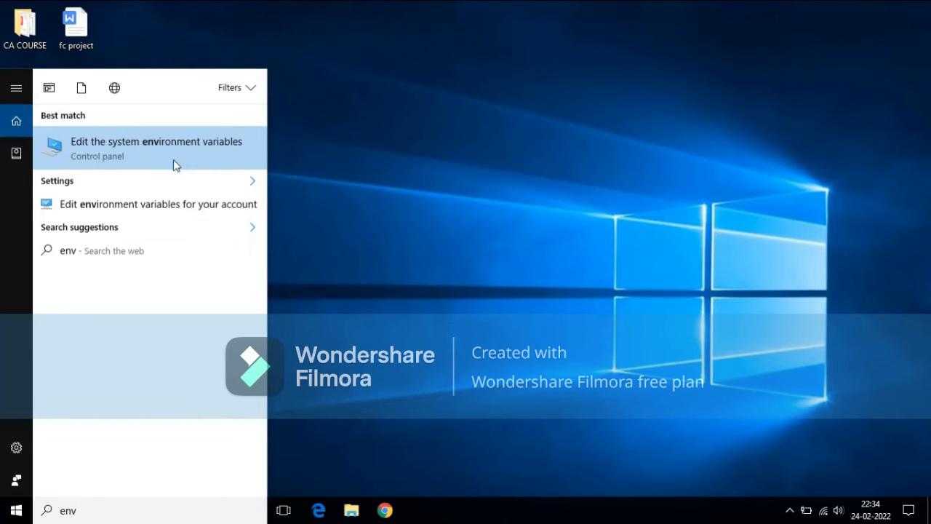
pyautogui.click(154, 141)
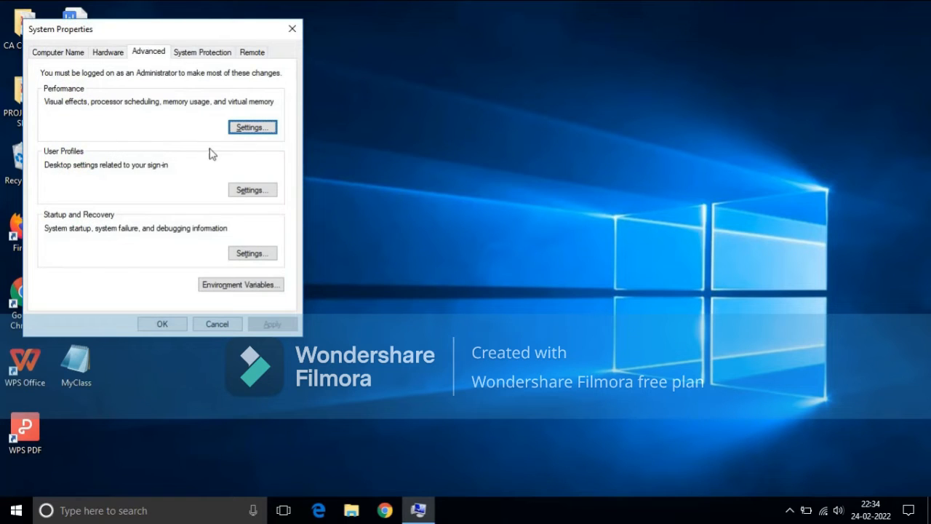
pyautogui.moveTo(241, 284)
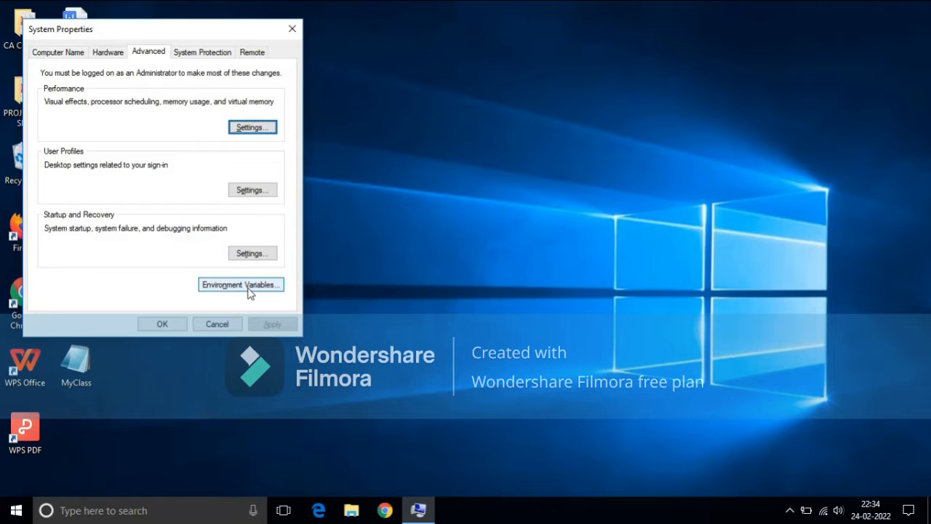
# Step: Add C:\Program Files\Java\jdk-17.0.2 as a new entry in the system Path variable
pyautogui.click(242, 284)
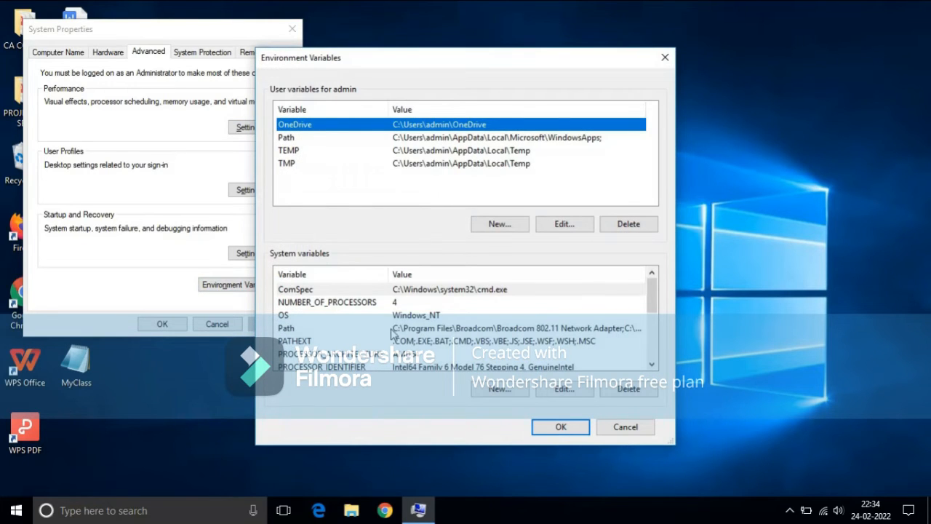
pyautogui.click(466, 328)
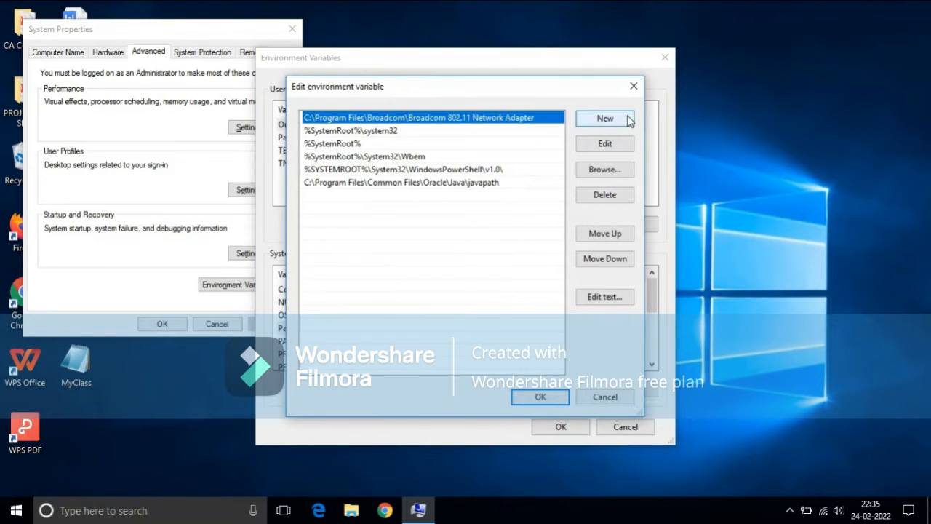
pyautogui.click(605, 118)
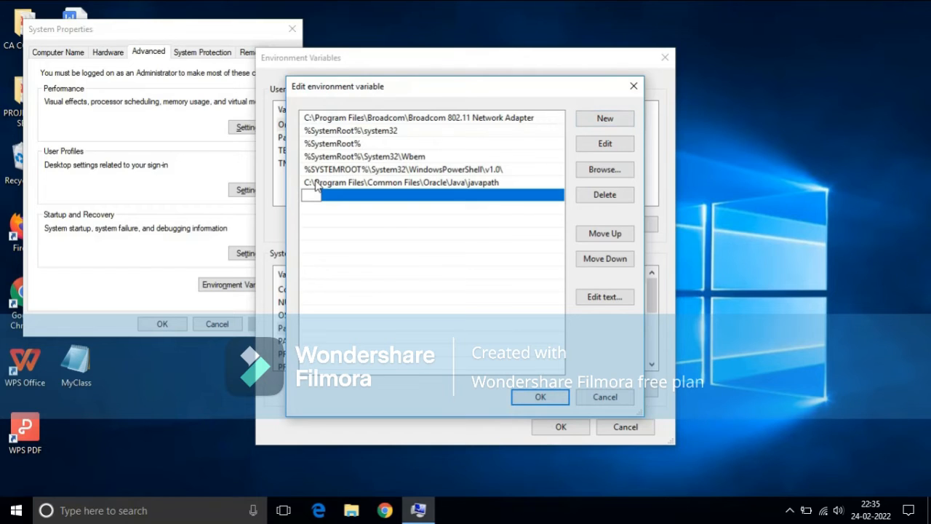
pyautogui.write('C:\\Program Files\\Java\\jdk-17.0.2')
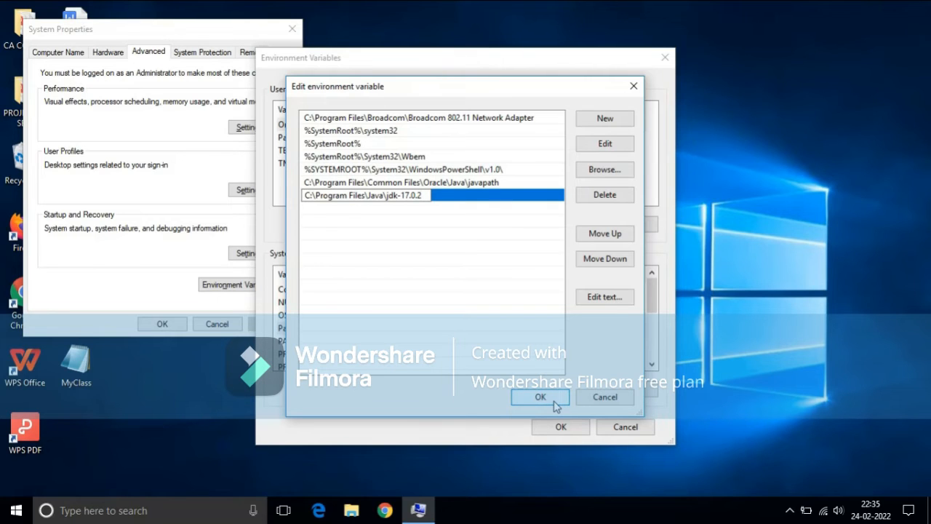
pyautogui.click(540, 396)
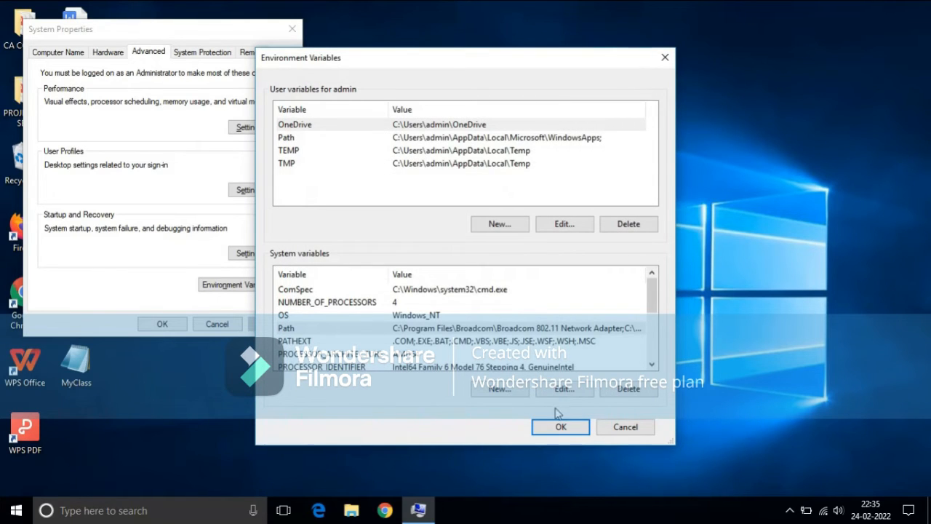
# Step: Confirm the environment variable changes, closing System Properties, and start a Windows search
pyautogui.click(561, 426)
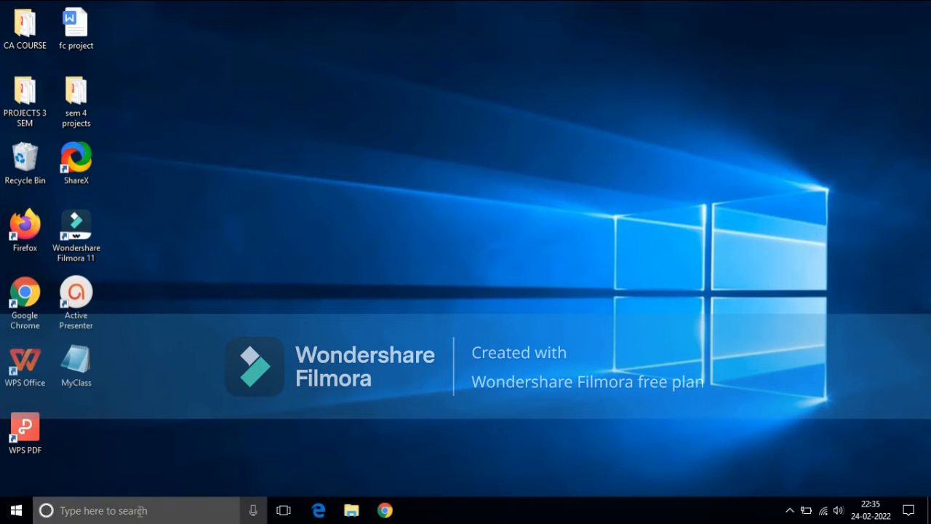
pyautogui.click(12, 509)
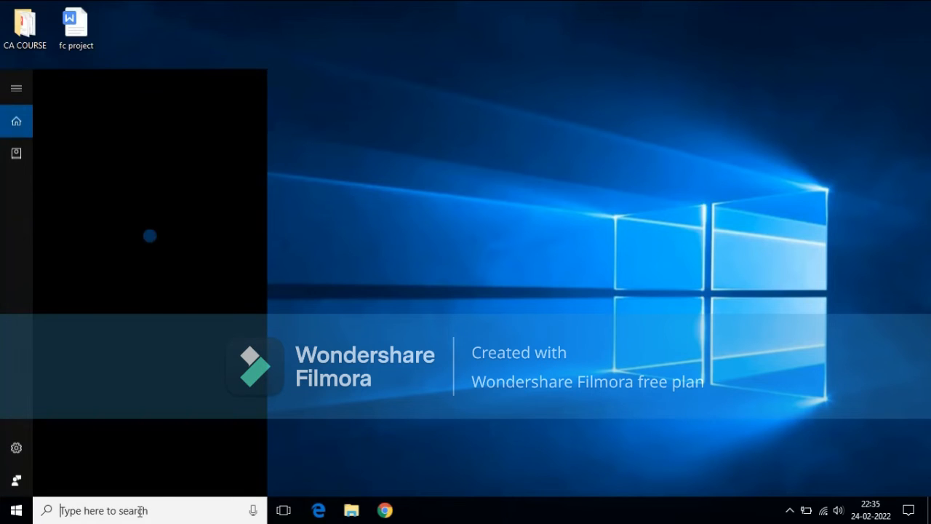
# Step: Launch Command Prompt via 'cmd' and run javac to list its usage options
pyautogui.write('cmd')
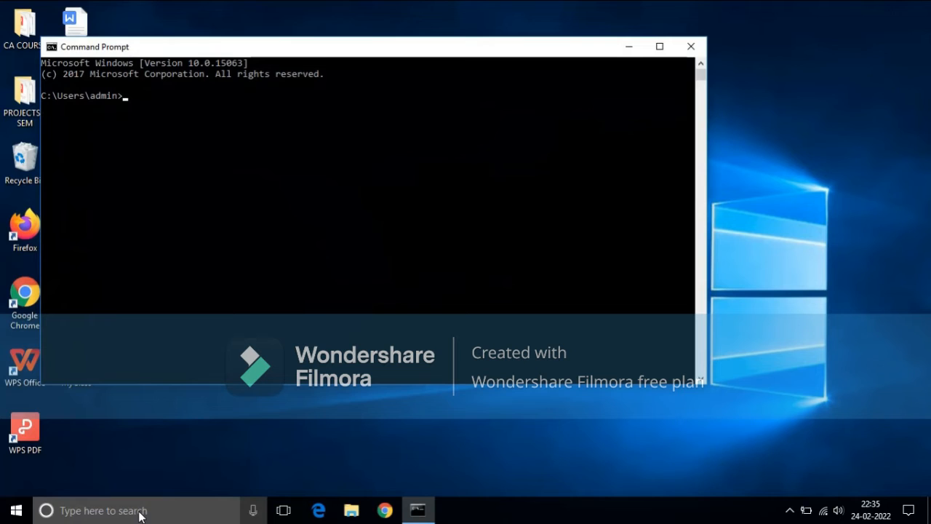
pyautogui.write('jav')
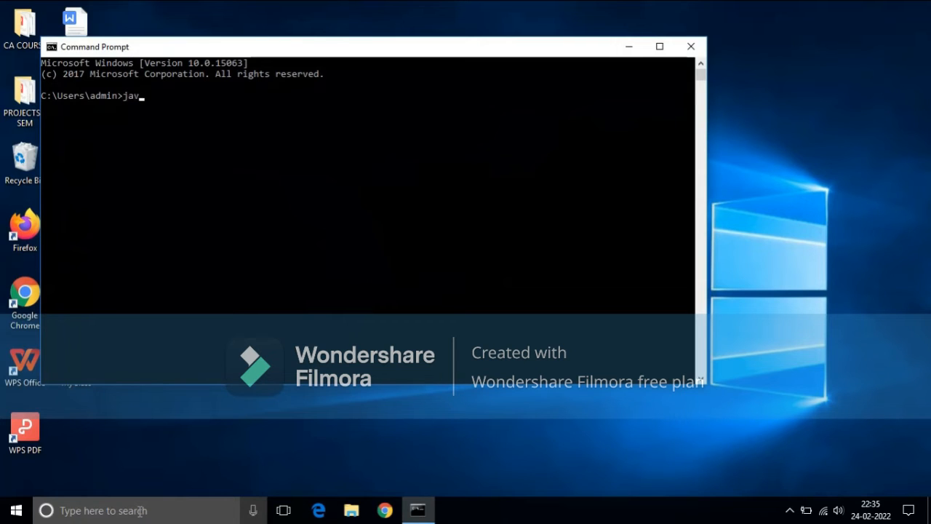
pyautogui.write('ac')
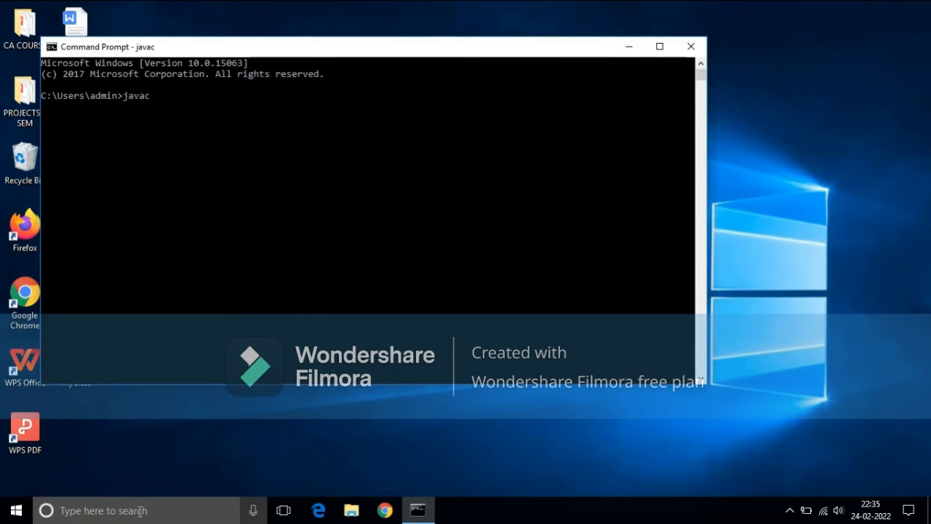
pyautogui.press('Return')
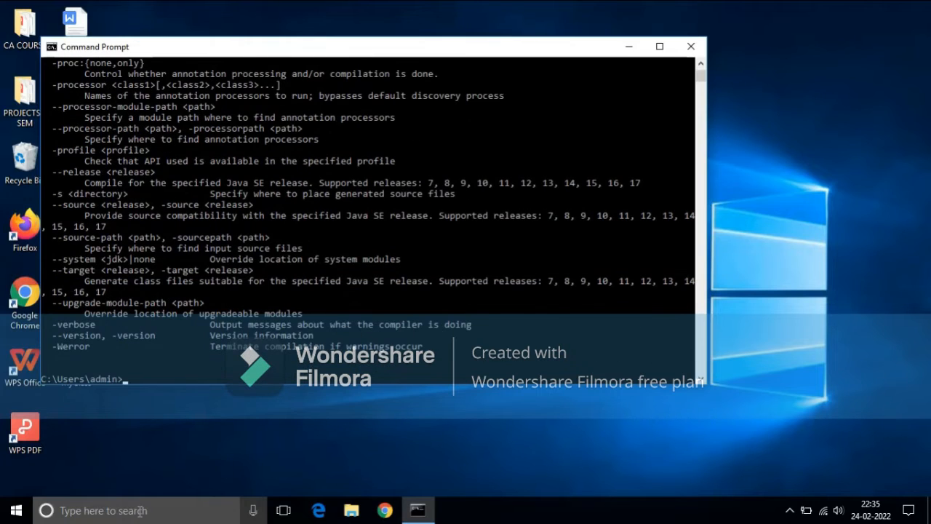
pyautogui.moveTo(206, 364)
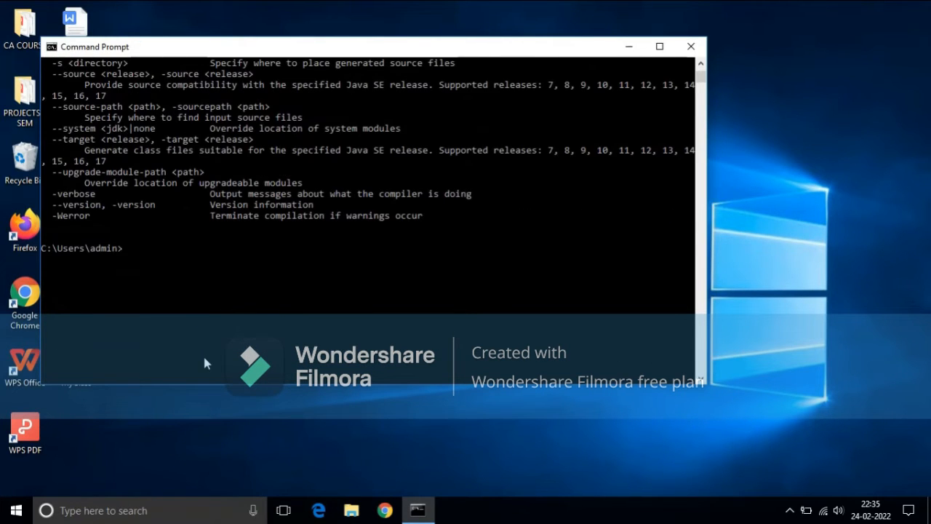
pyautogui.moveTo(153, 265)
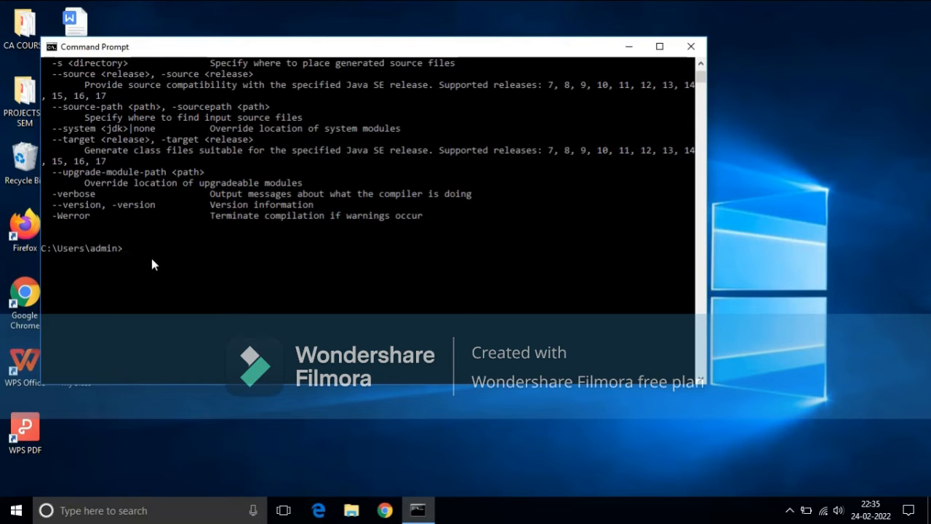
pyautogui.moveTo(595, 66)
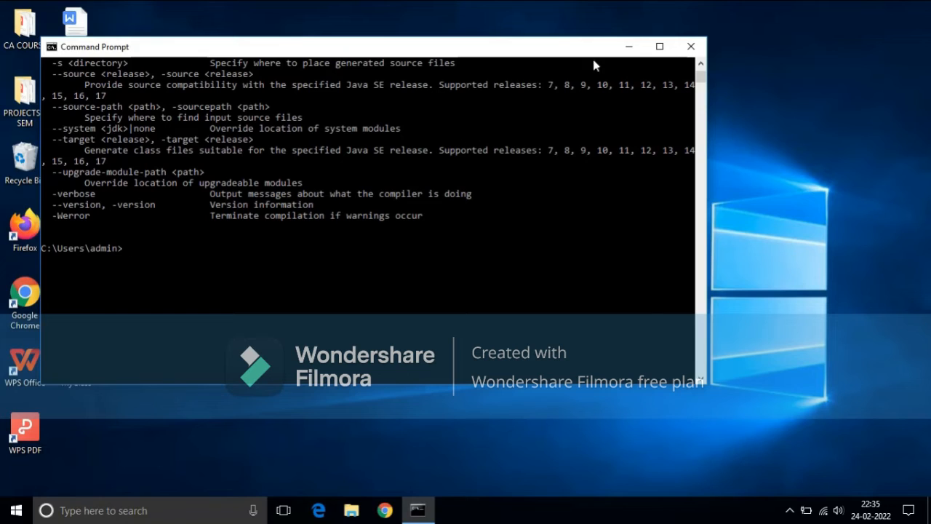
pyautogui.moveTo(487, 163)
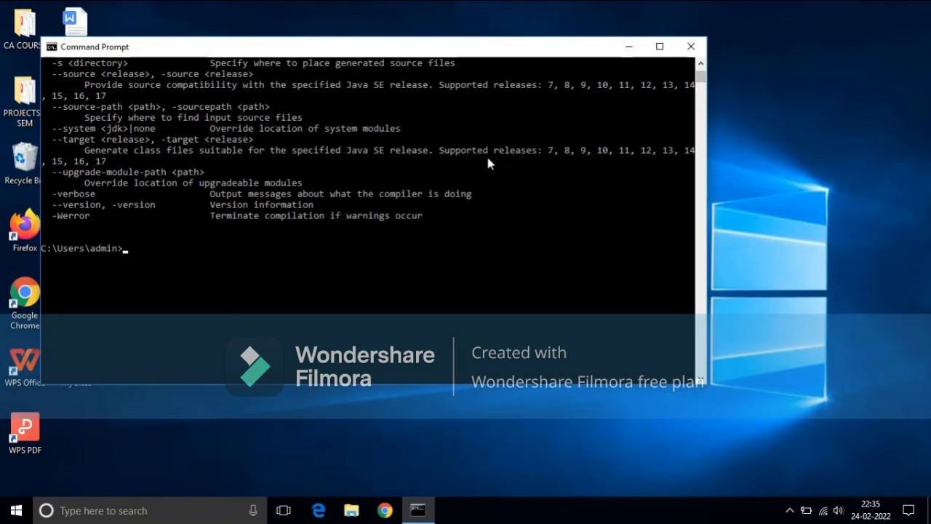
# Step: Run java --version, confirming Java 17.0.2 LTS is installed
pyautogui.write('java')
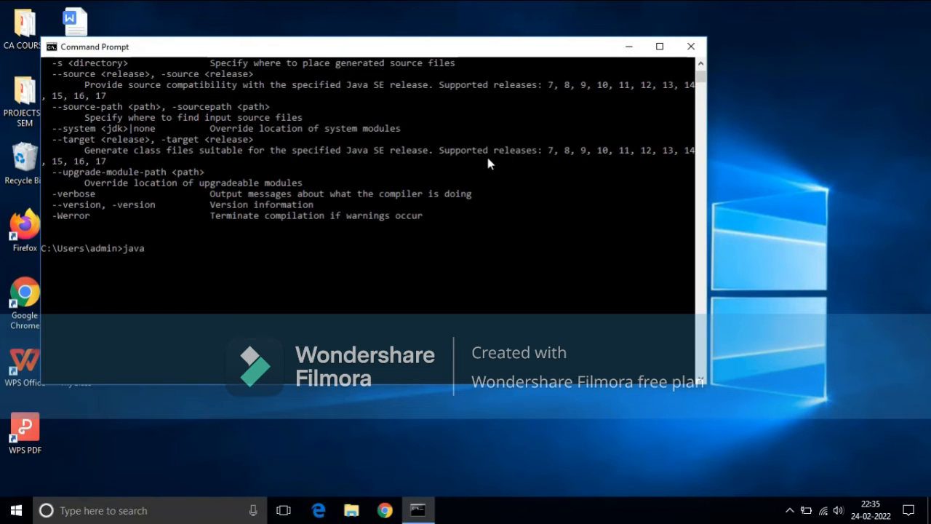
pyautogui.write('--')
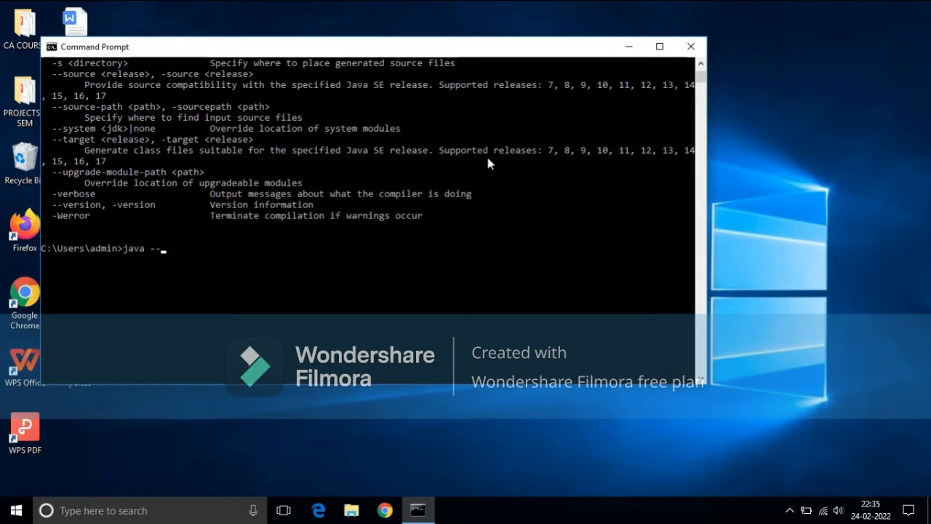
pyautogui.write('version')
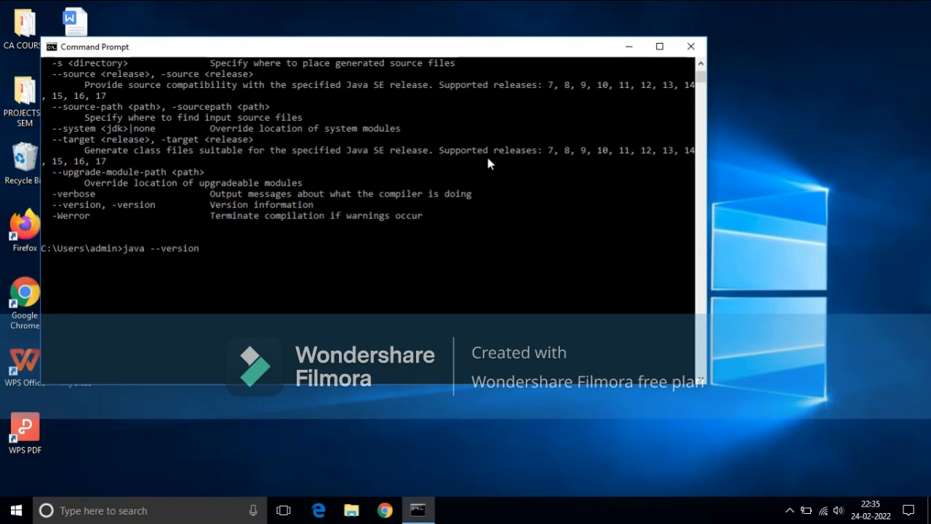
pyautogui.press('Return')
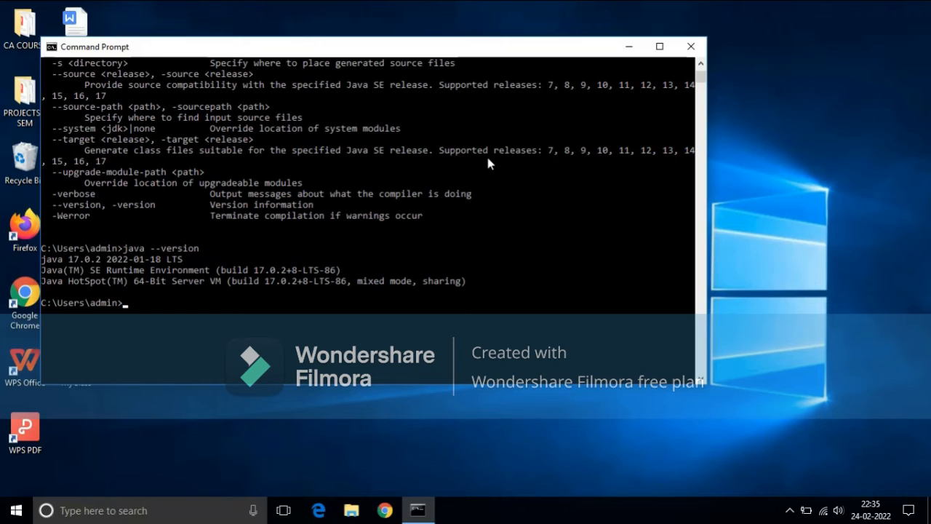
pyautogui.moveTo(303, 288)
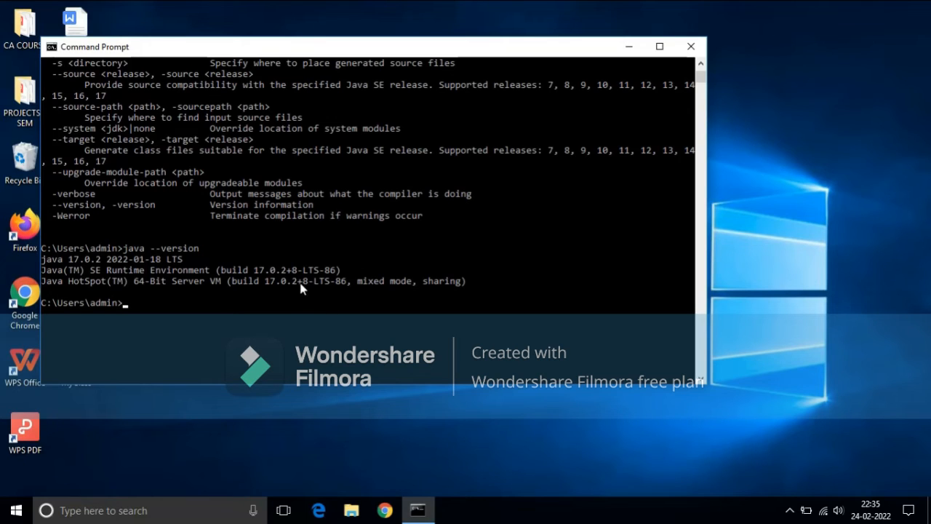
pyautogui.moveTo(716, 480)
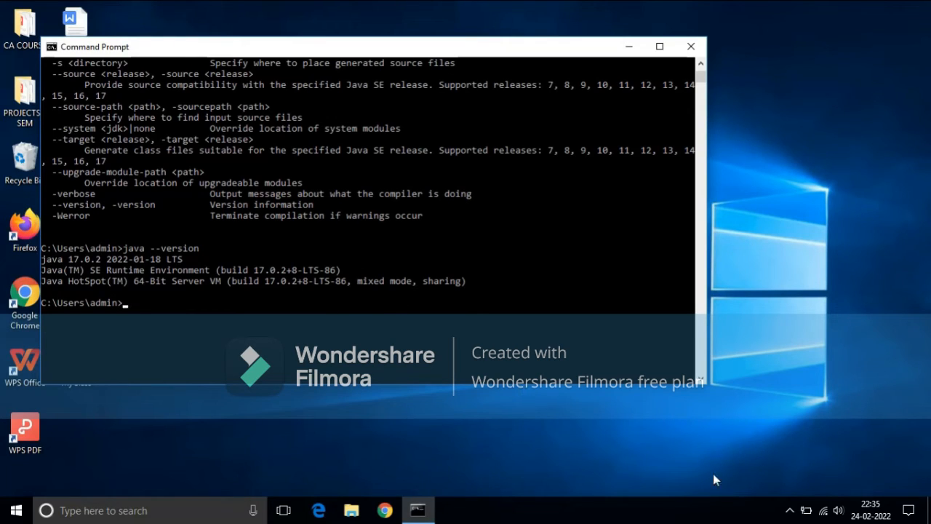
pyautogui.moveTo(611, 404)
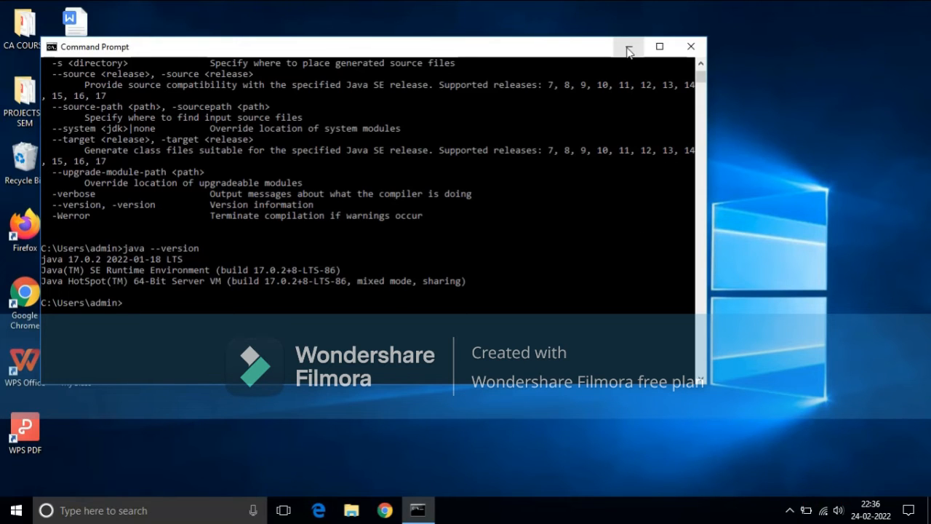
# Step: Minimize Command Prompt and view the MyClass source file from the desktop in Notepad
pyautogui.click(628, 45)
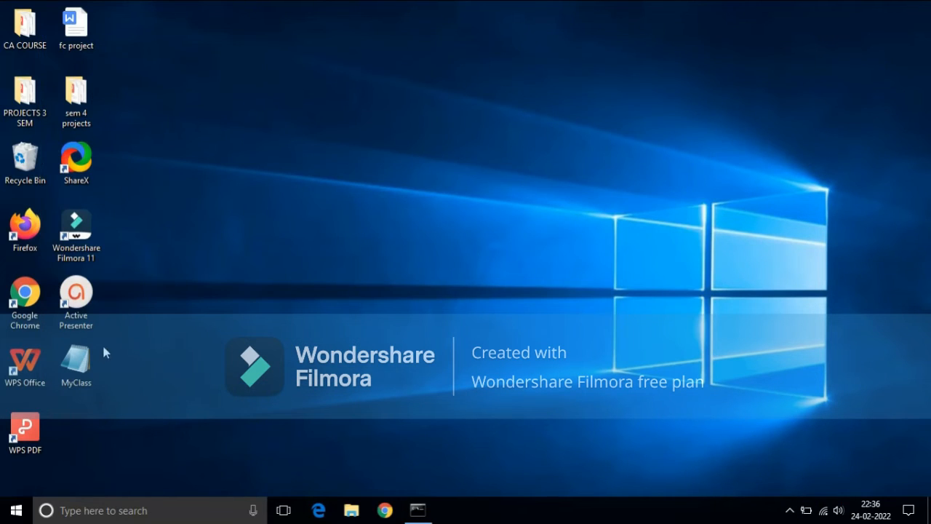
pyautogui.doubleClick(76, 367)
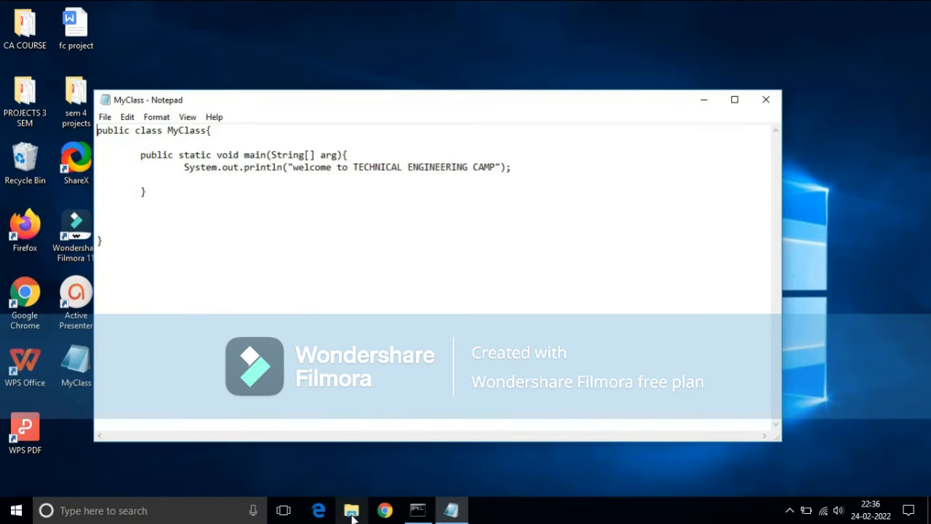
# Step: Check that MyClass sits in the Desktop folder, then close File Explorer and Notepad, leaving Command Prompt in front
pyautogui.click(352, 509)
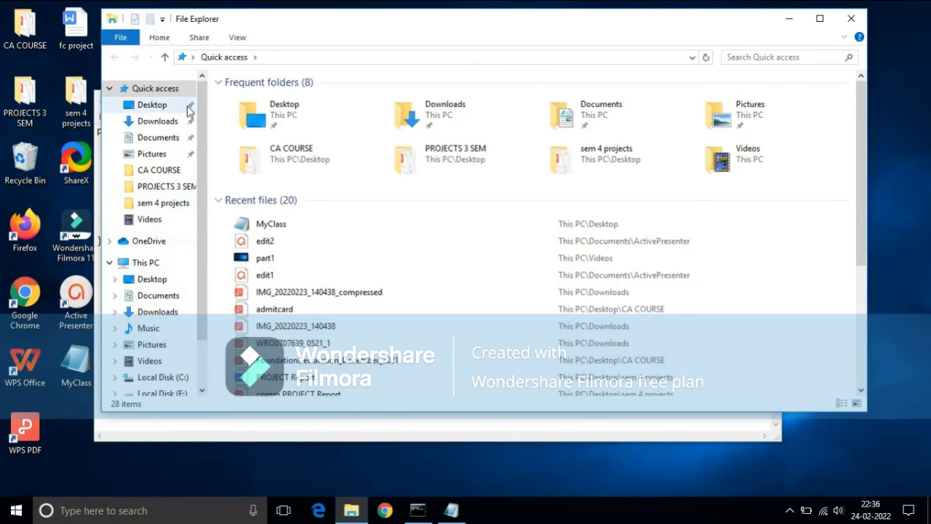
pyautogui.click(151, 105)
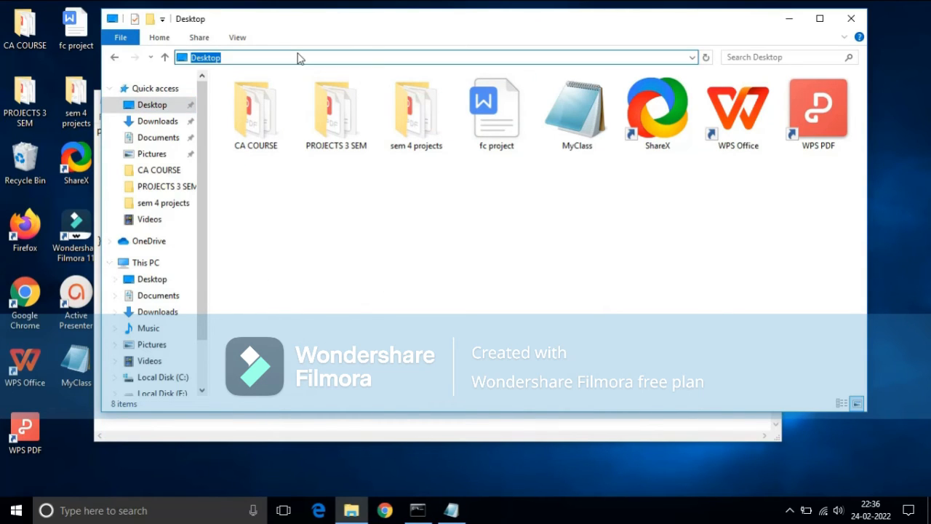
pyautogui.moveTo(232, 237)
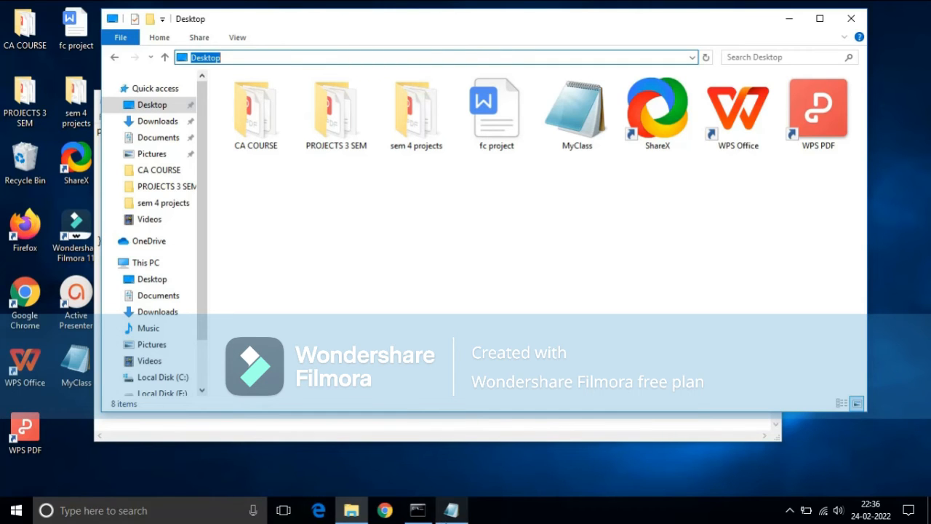
pyautogui.click(416, 509)
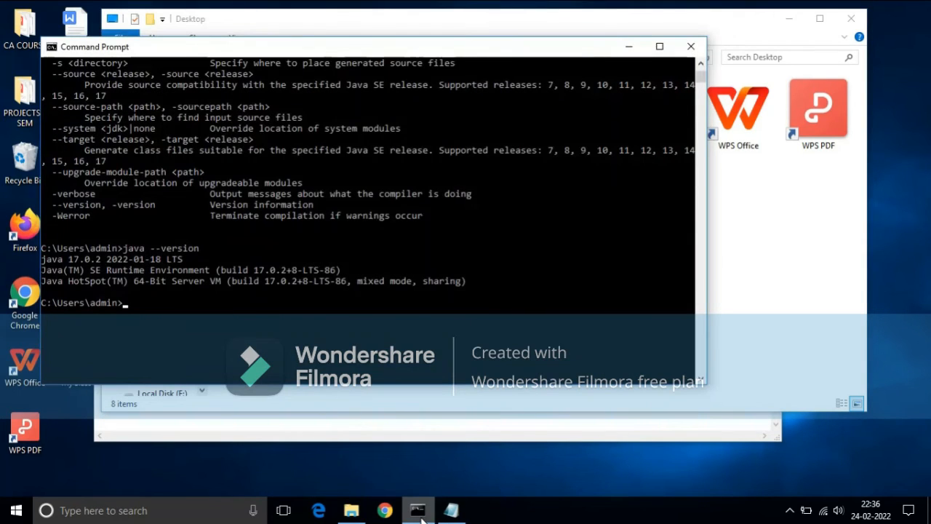
pyautogui.moveTo(852, 18)
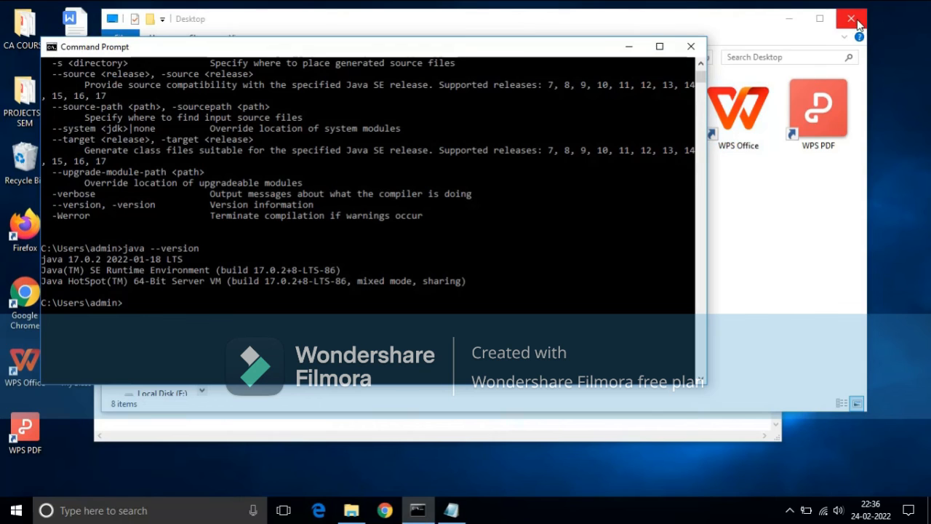
pyautogui.click(850, 17)
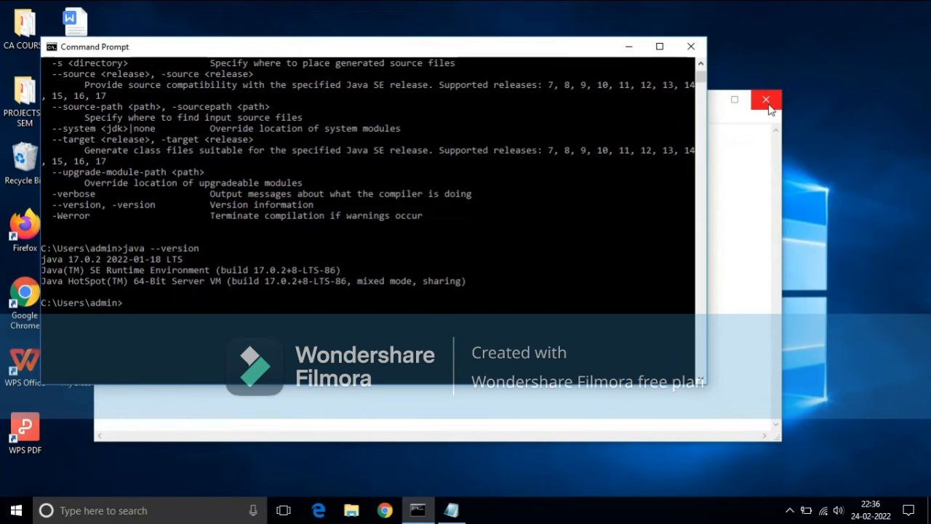
pyautogui.click(766, 99)
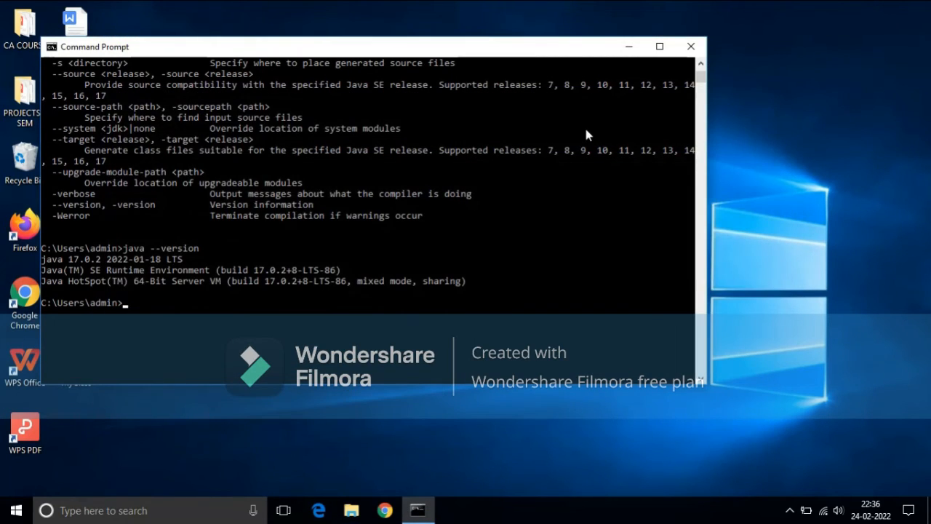
pyautogui.moveTo(140, 313)
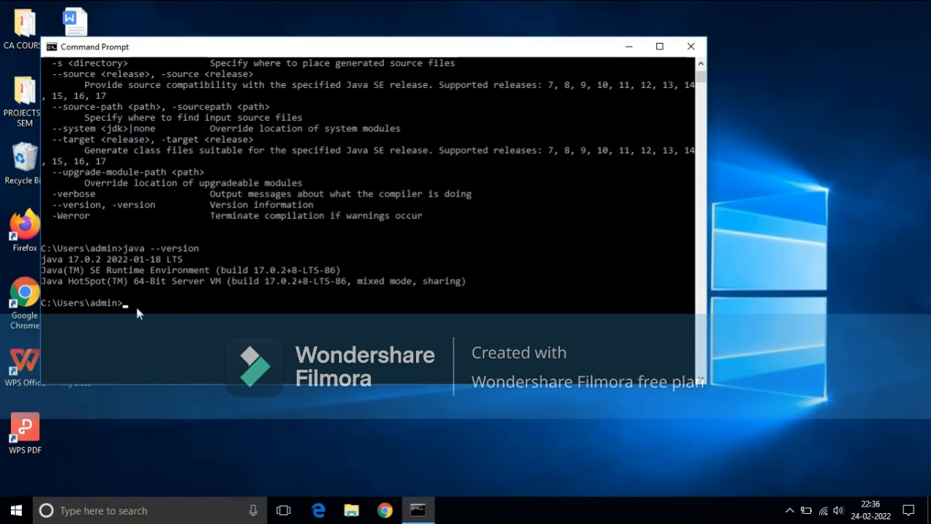
# Step: Change the working directory to the Desktop folder with cd Desktop
pyautogui.write('cd')
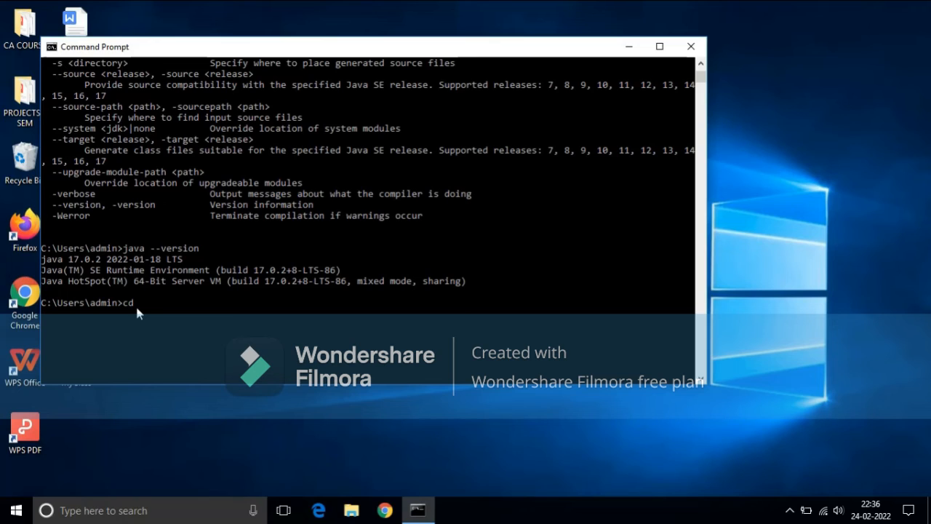
pyautogui.write('Desktop')
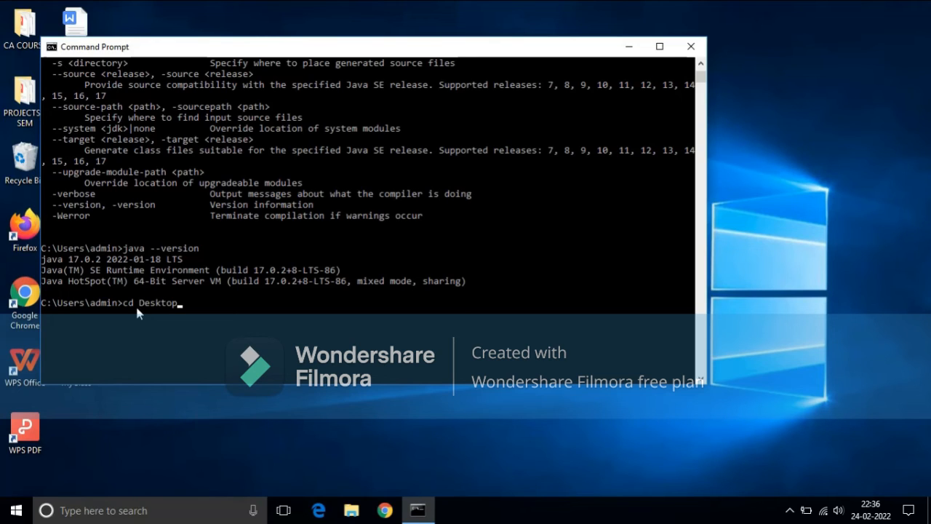
pyautogui.press('Return')
pyautogui.write('j')
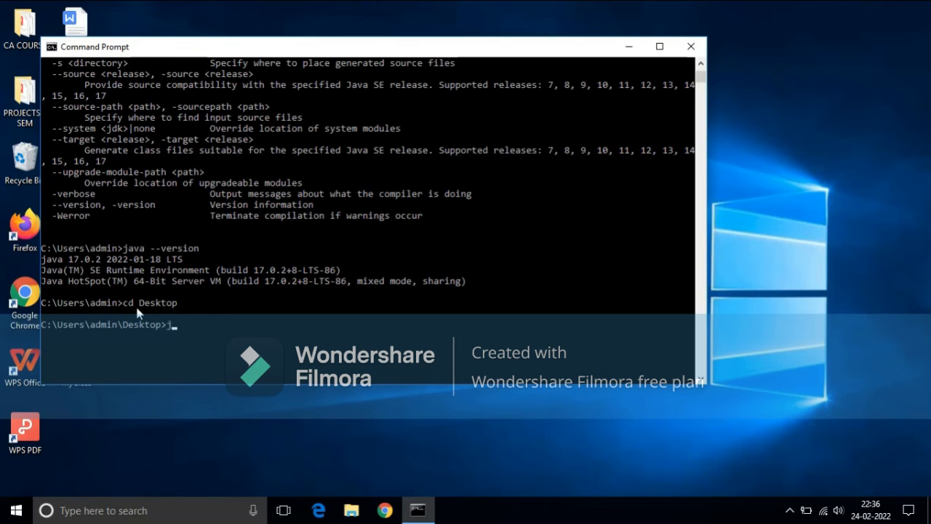
# Step: Compile MyClass.java with javac, producing MyClass.class without errors
pyautogui.write('avac')
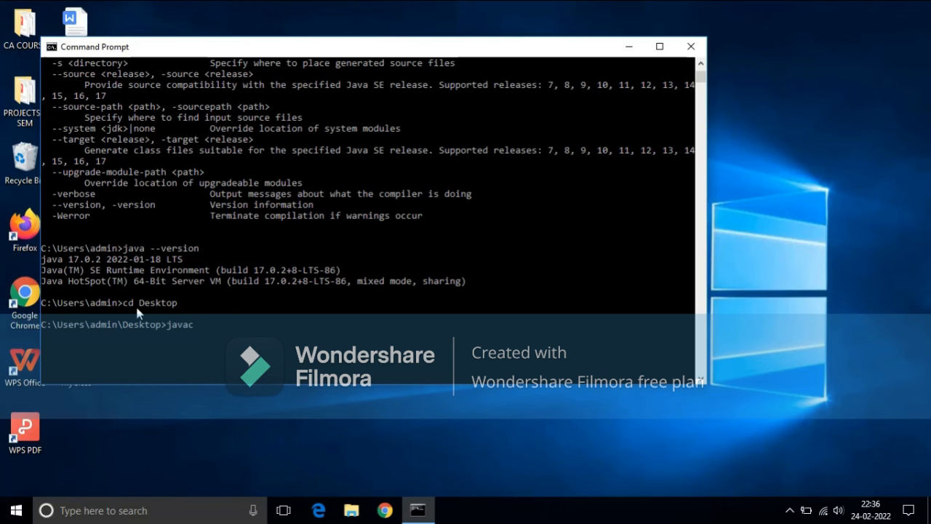
pyautogui.write('M')
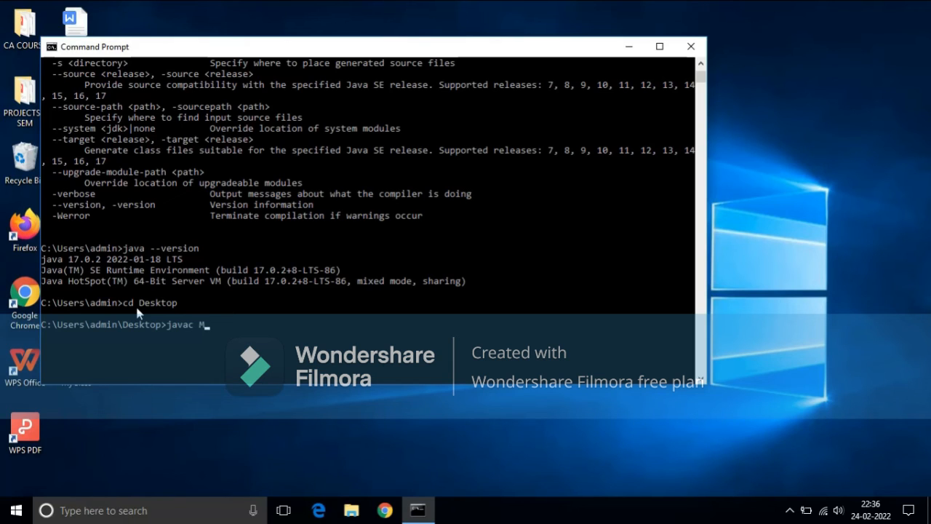
pyautogui.write('yCl')
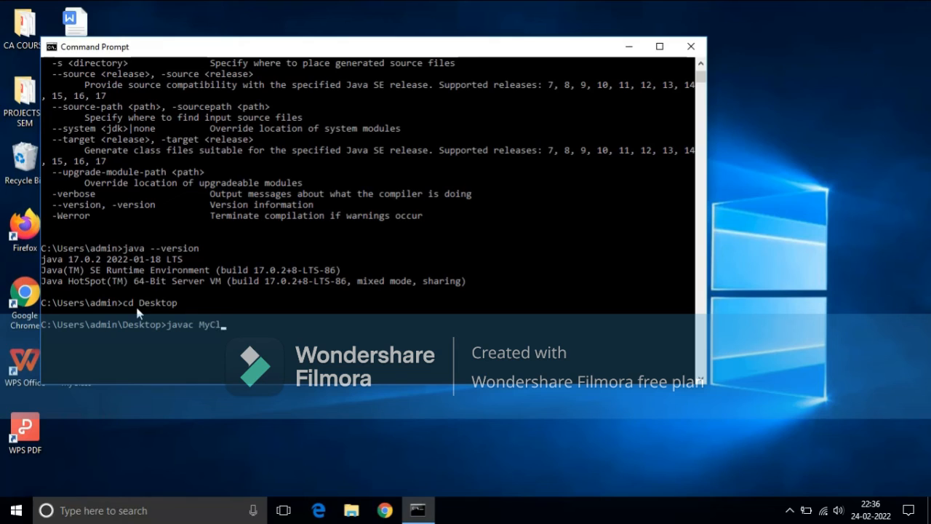
pyautogui.write('ass')
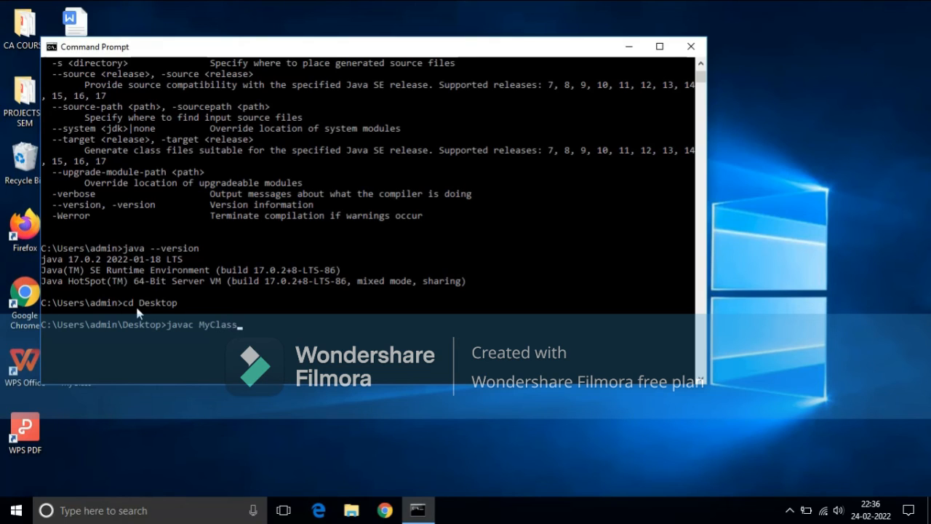
pyautogui.write('.jav')
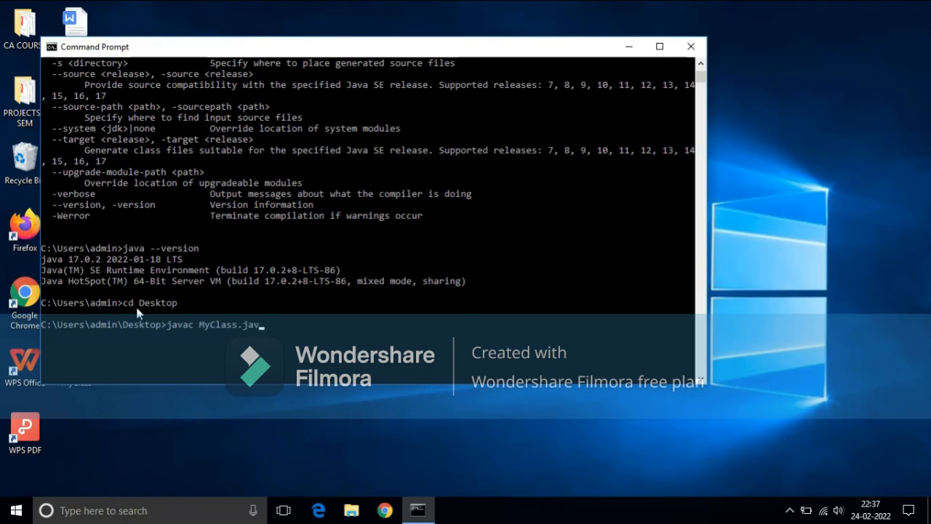
pyautogui.write('a')
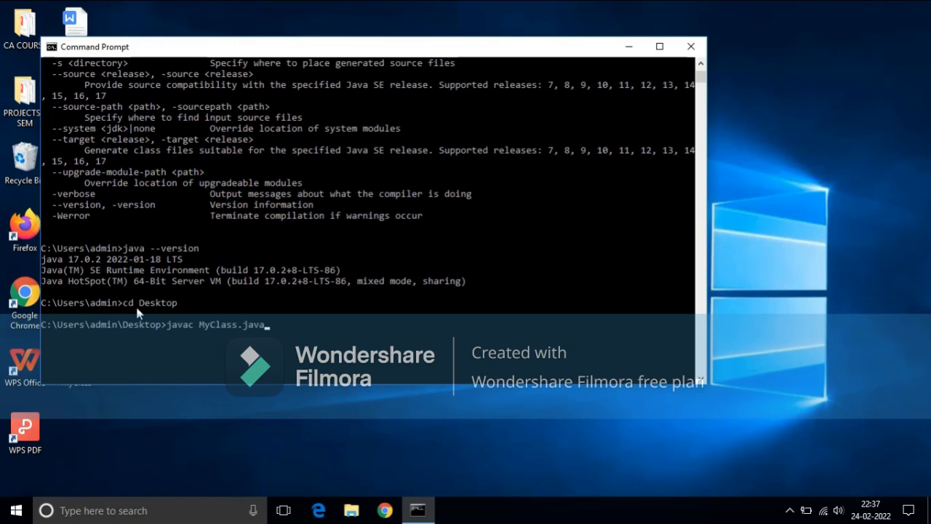
pyautogui.press('Return')
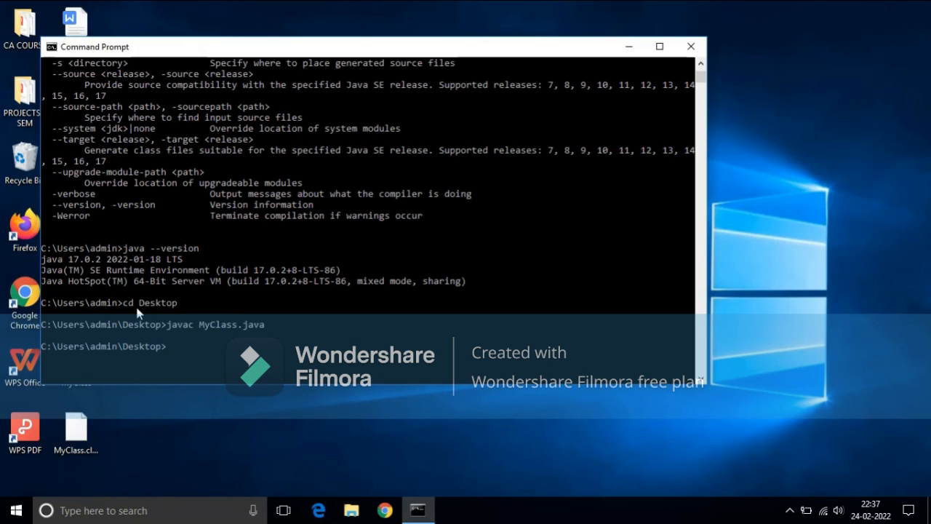
# Step: Run java MyClass, printing "welcome to TECHNICAL ENGINEERING CAMP"
pyautogui.write('java')
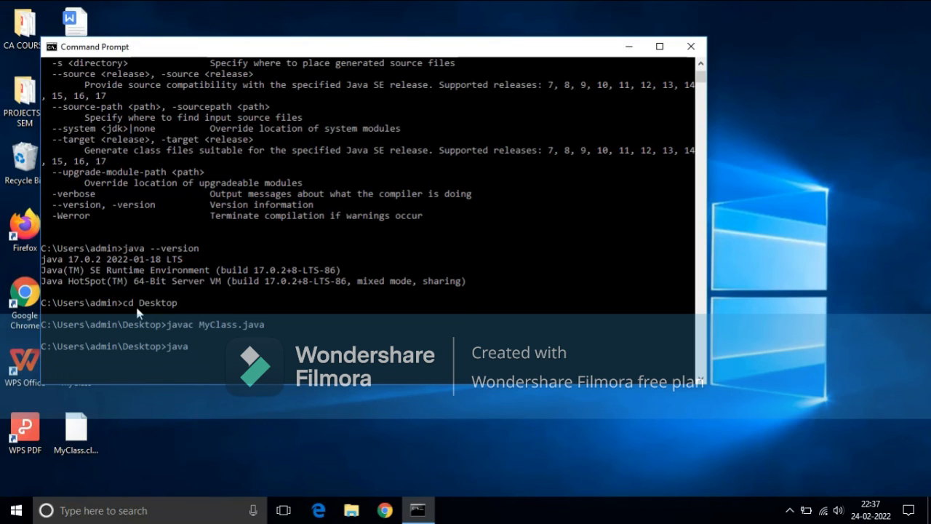
pyautogui.write('MyClass')
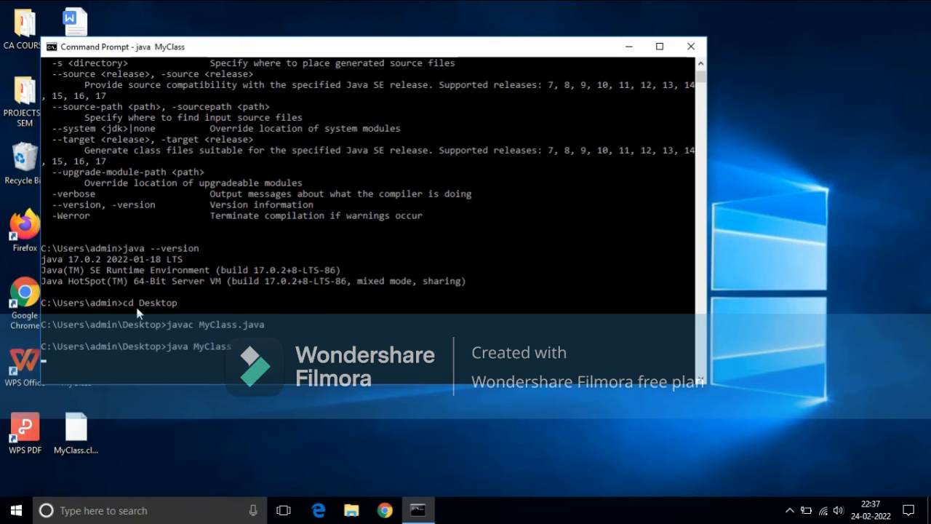
pyautogui.press('Return')
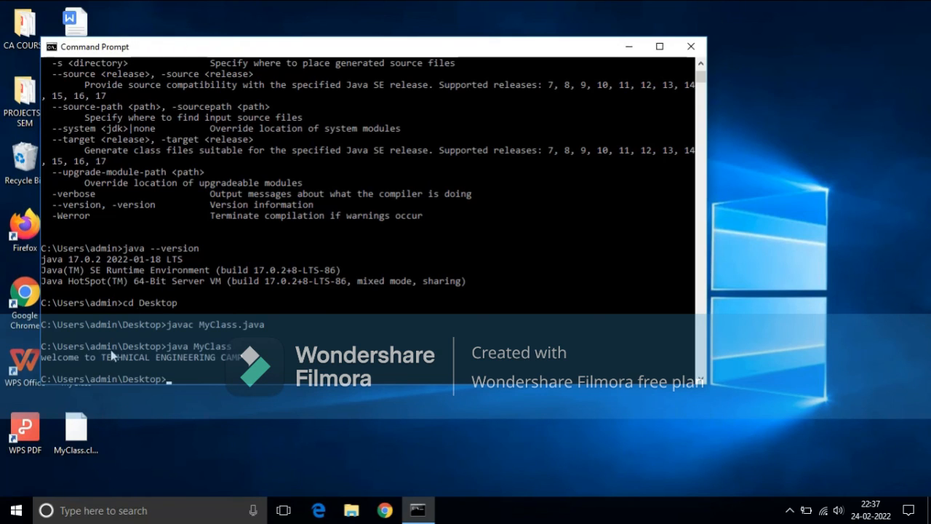